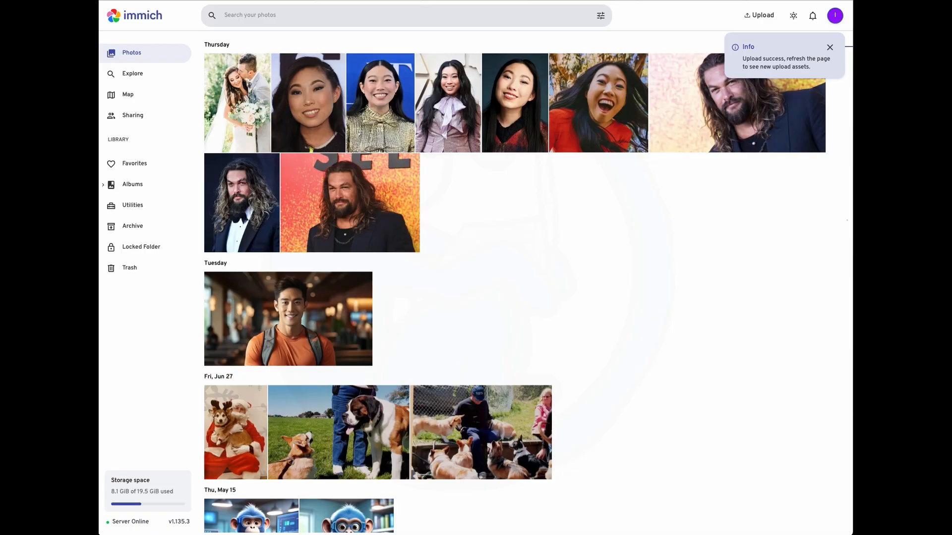
# Scroll the uploaded photo timeline, then go to the Immich project home page.
pyautogui.scroll(-3)
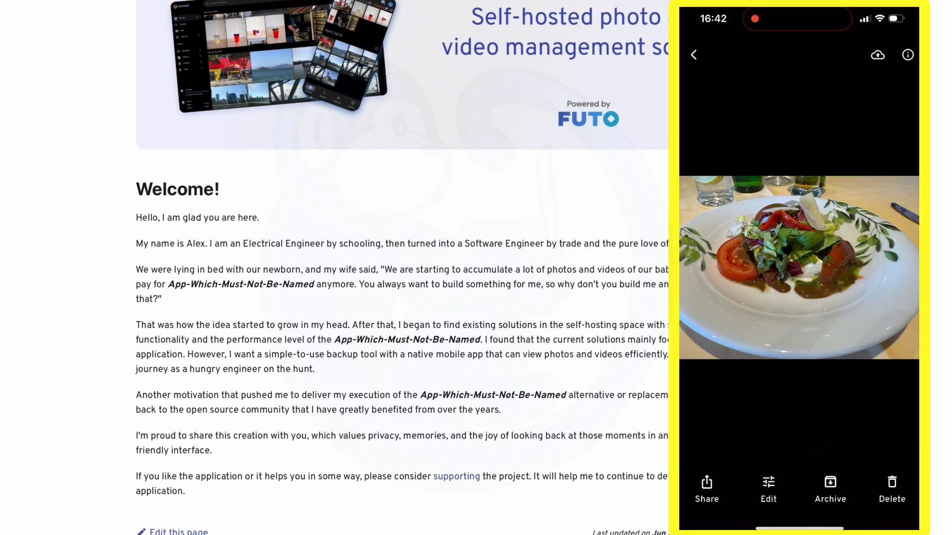
pyautogui.click(876, 55)
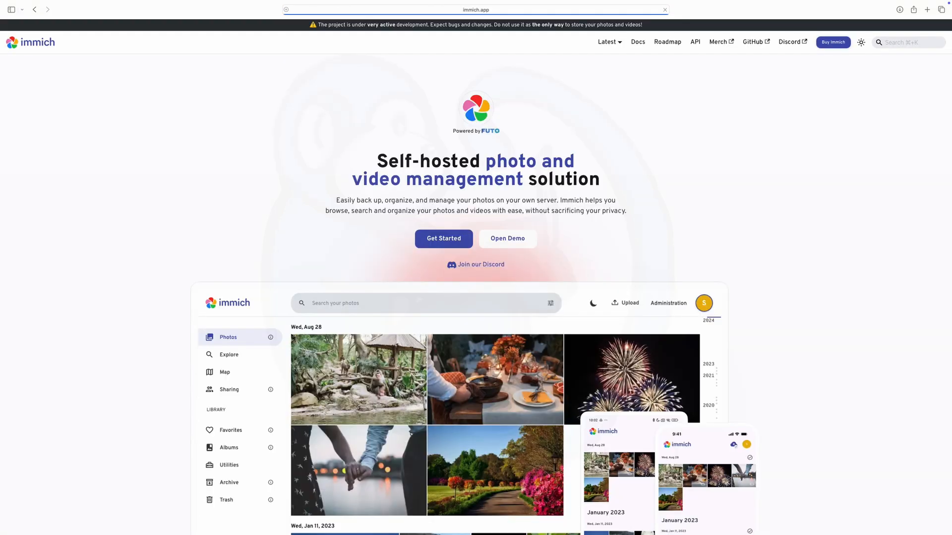
# Review Install Requirements and the experimental install script, then reach the Docker Compose guide.
pyautogui.click(637, 42)
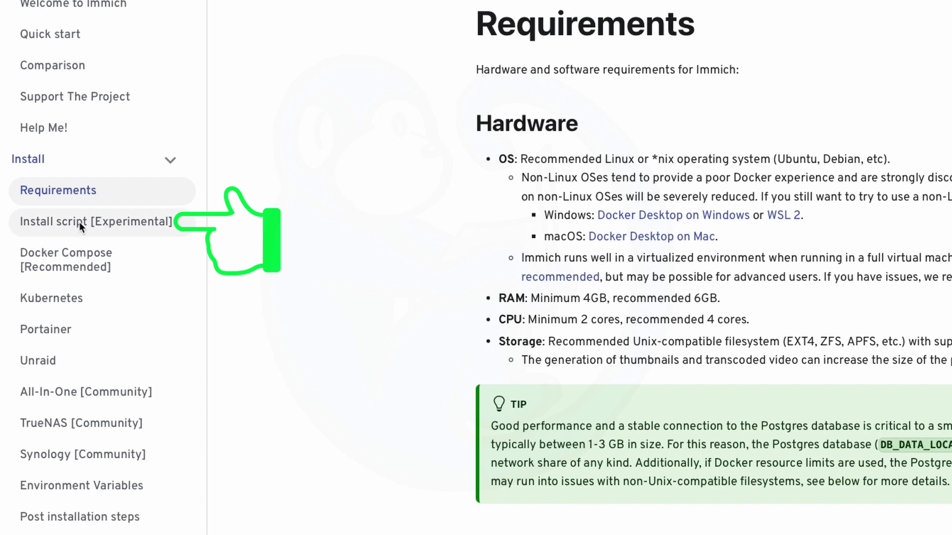
pyautogui.click(96, 222)
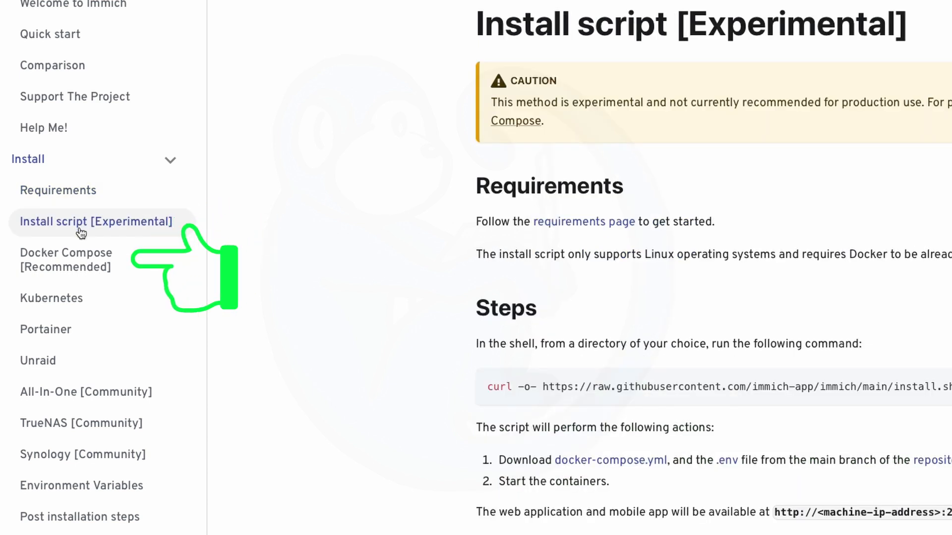
pyautogui.click(65, 260)
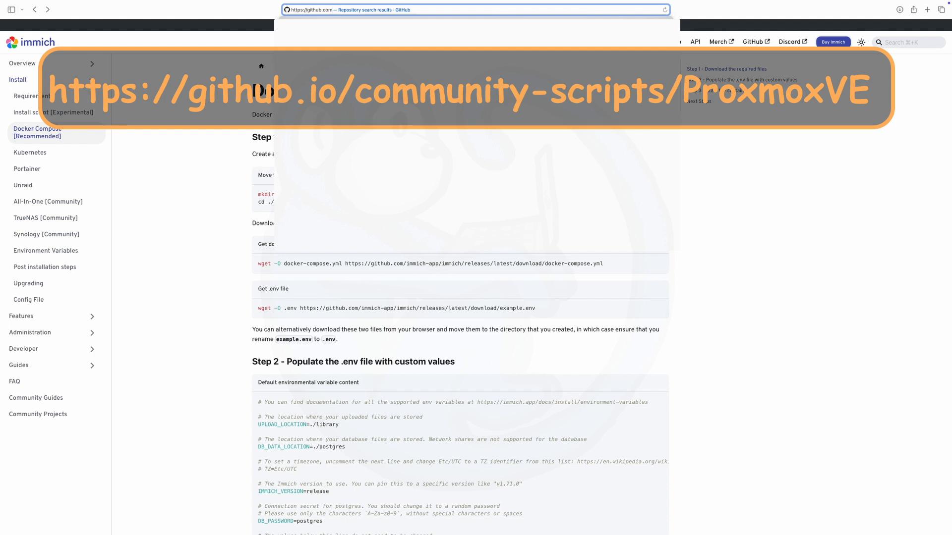
# Go from the Proxmox VE Helper-Scripts GitHub repository to its website.
pyautogui.click(475, 9)
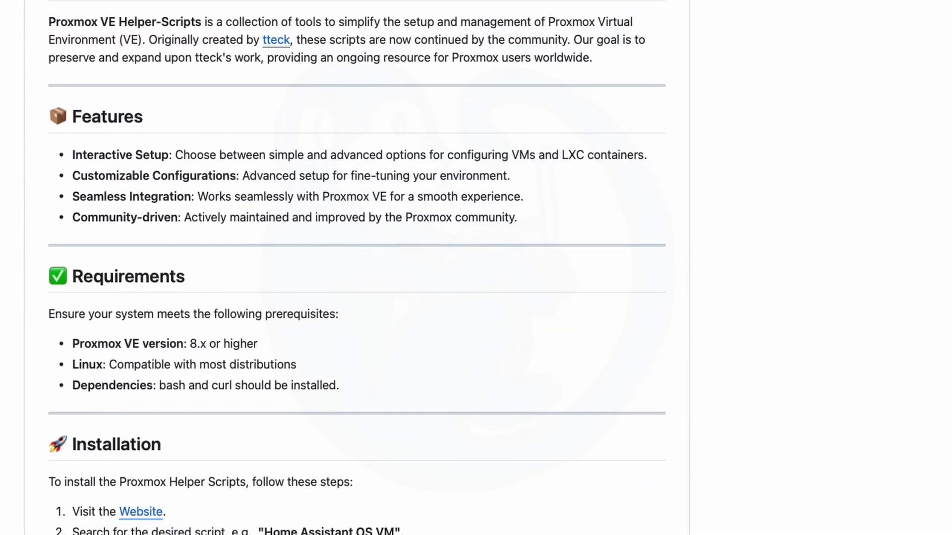
pyautogui.scroll(-3)
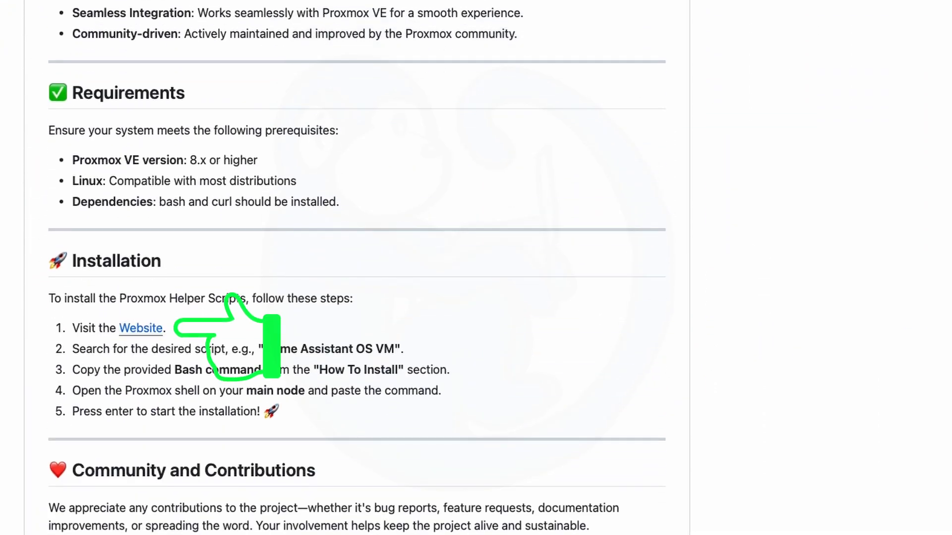
pyautogui.click(140, 327)
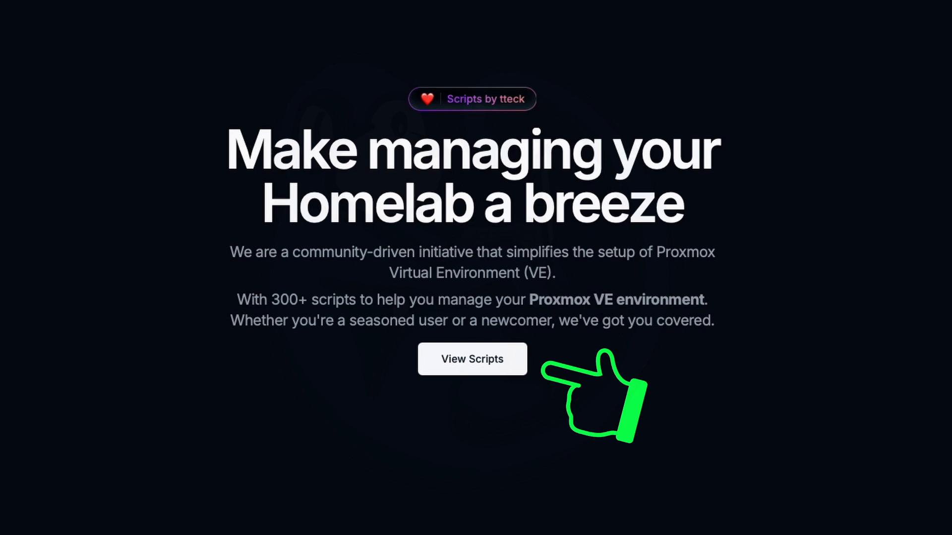
# Find the Immich LXC script under Media & Streaming and view its install command.
pyautogui.click(472, 359)
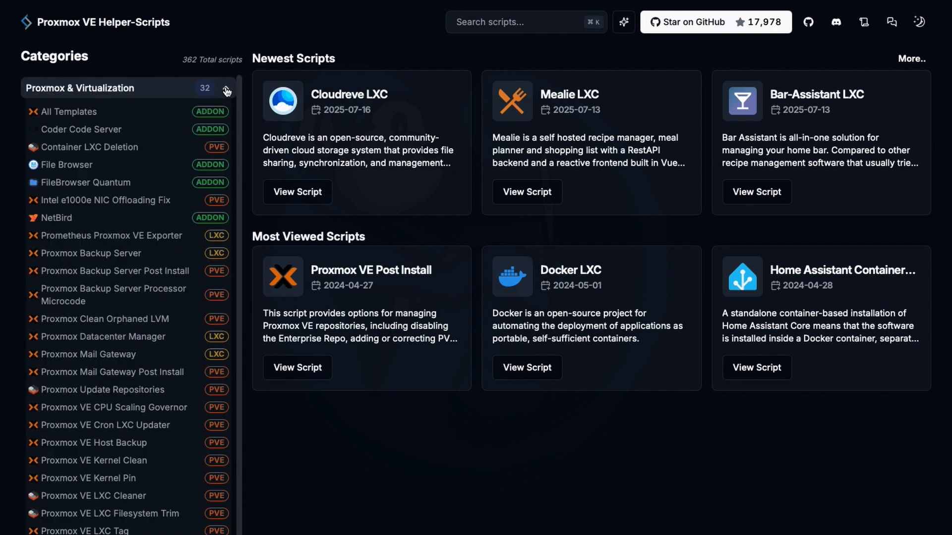
pyautogui.click(224, 87)
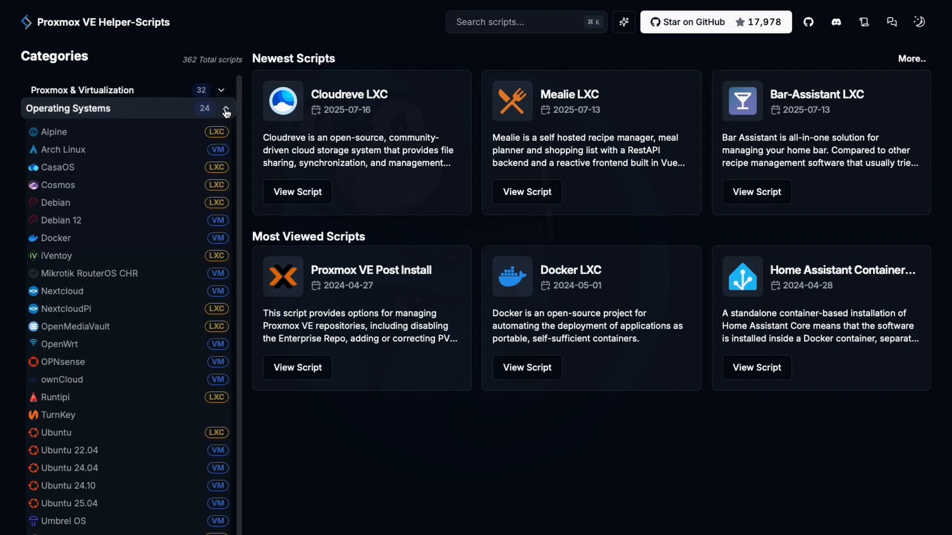
pyautogui.click(222, 108)
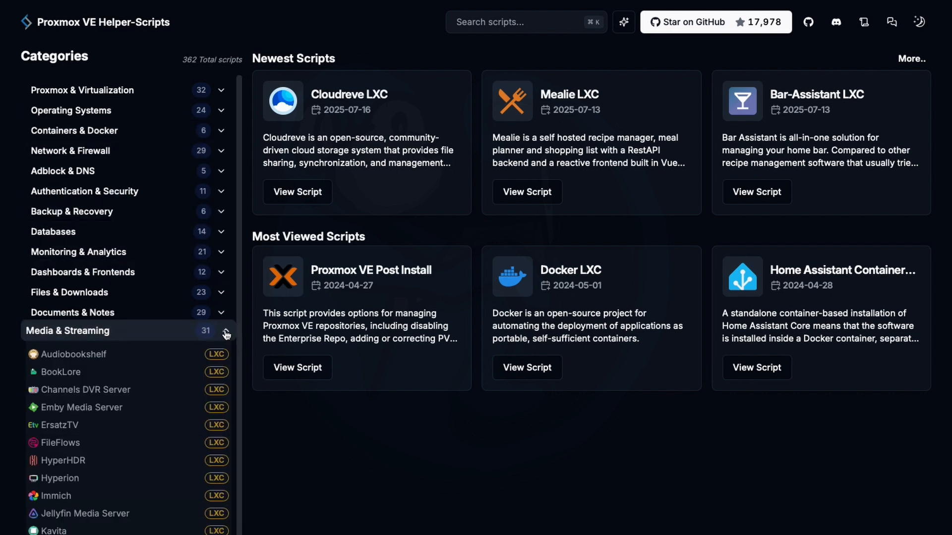
pyautogui.click(222, 333)
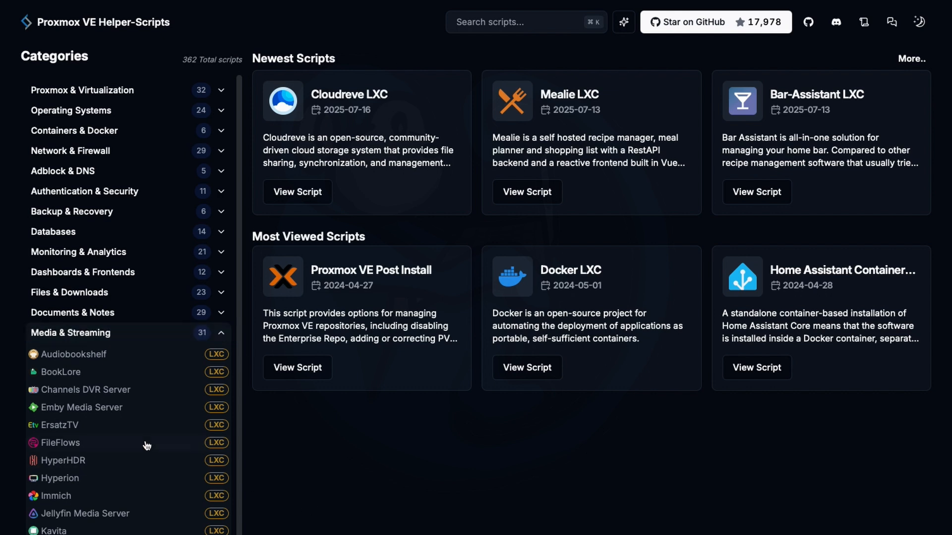
pyautogui.click(54, 496)
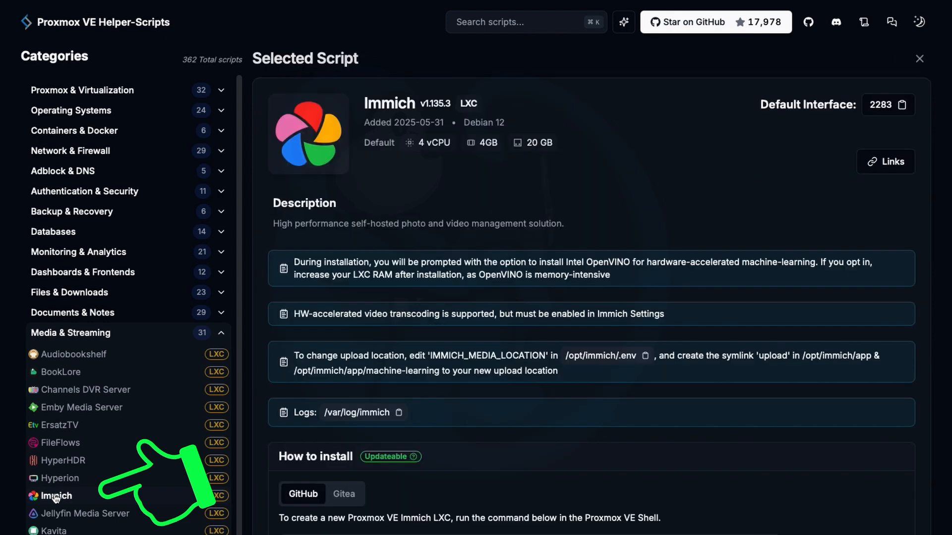
pyautogui.scroll(-3)
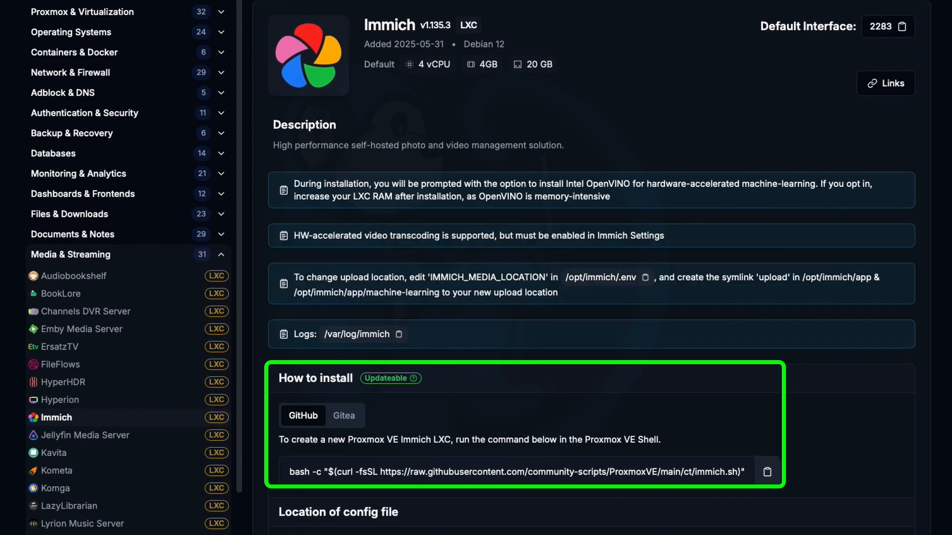
pyautogui.moveTo(788, 465)
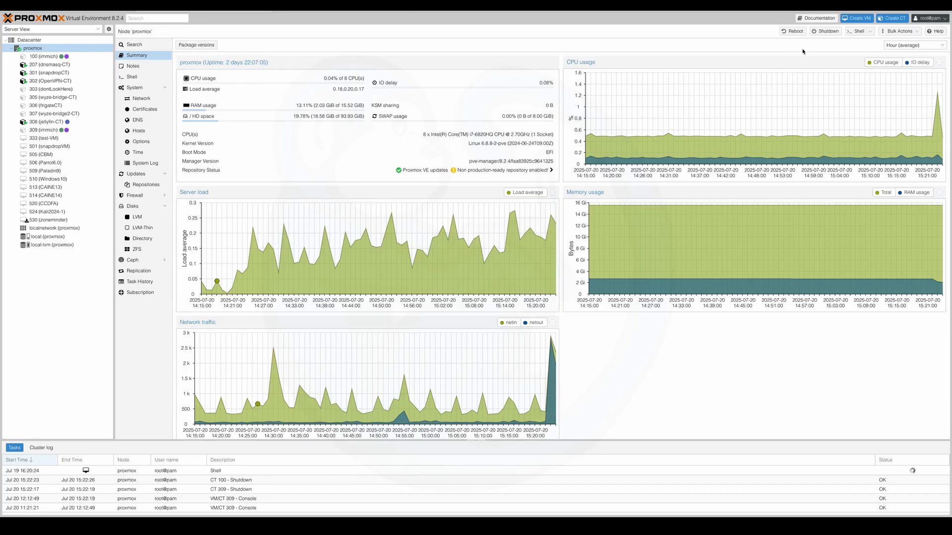
# Run the community-scripts Immich bash curl install command in the proxmox node's shell.
pyautogui.click(32, 48)
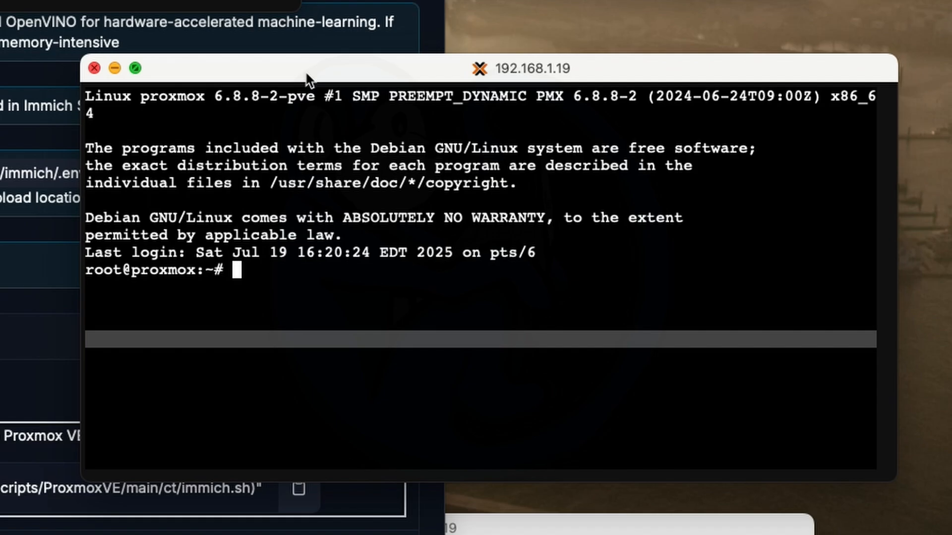
pyautogui.write('bash -c "$(curl -fsSL https://raw.githubusercontent.com/community-scripts/ProxmoxVE/main/ct/immich.sh)"')
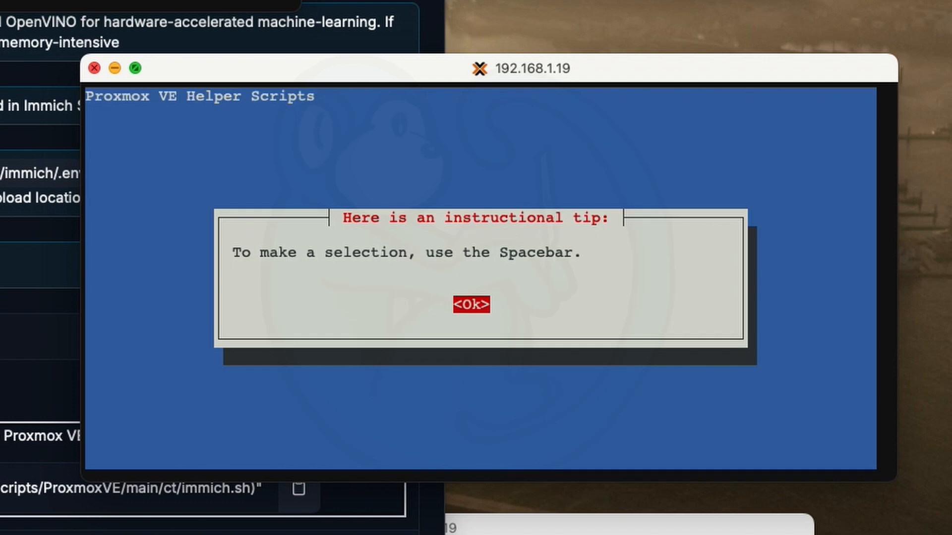
# Dismiss the tip, keep the container unprivileged and confirm the root password.
pyautogui.click(470, 304)
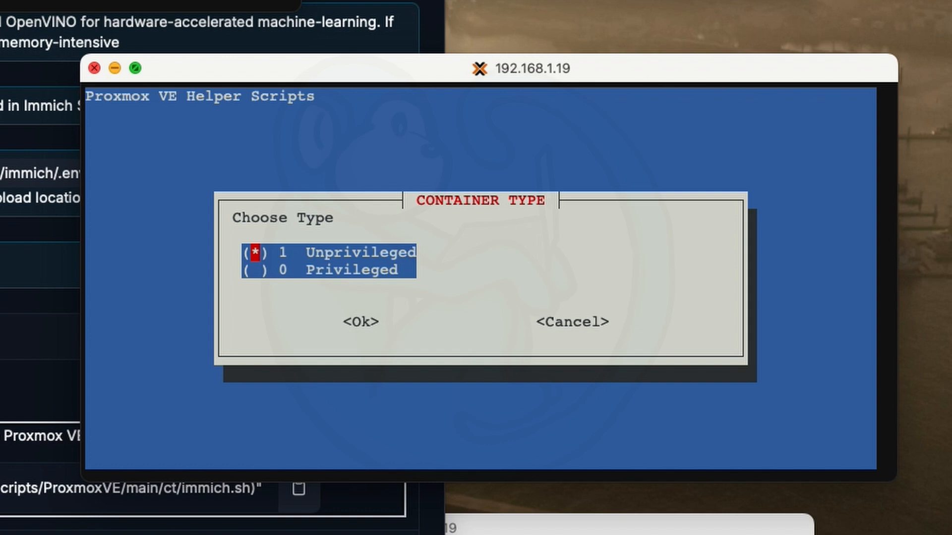
pyautogui.click(360, 322)
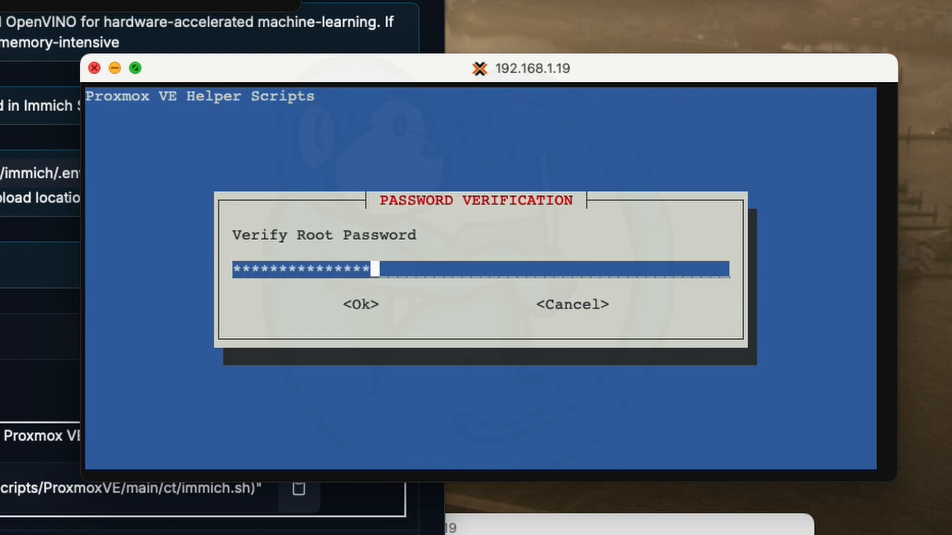
pyautogui.click(362, 303)
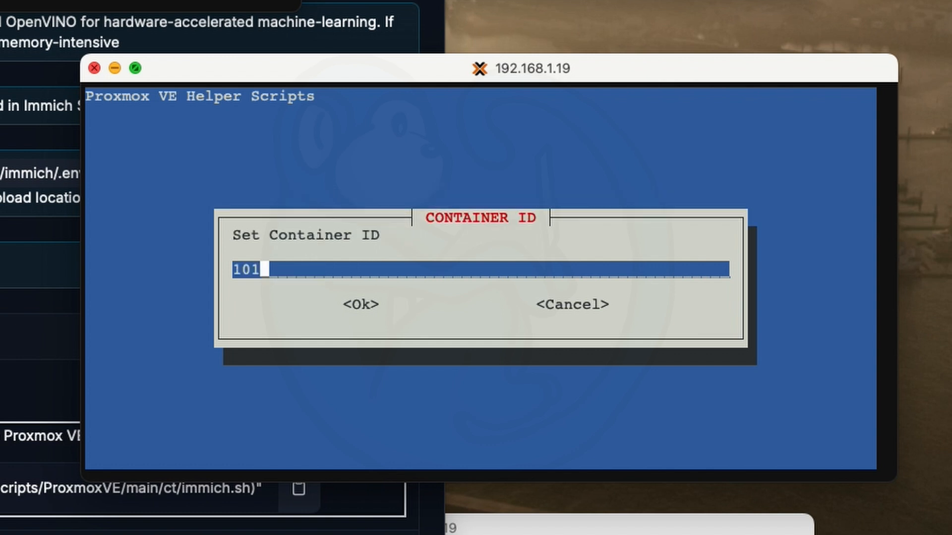
# Set container ID 209 and accept the 20 GB disk and 4096 MiB RAM.
pyautogui.press('backspace')
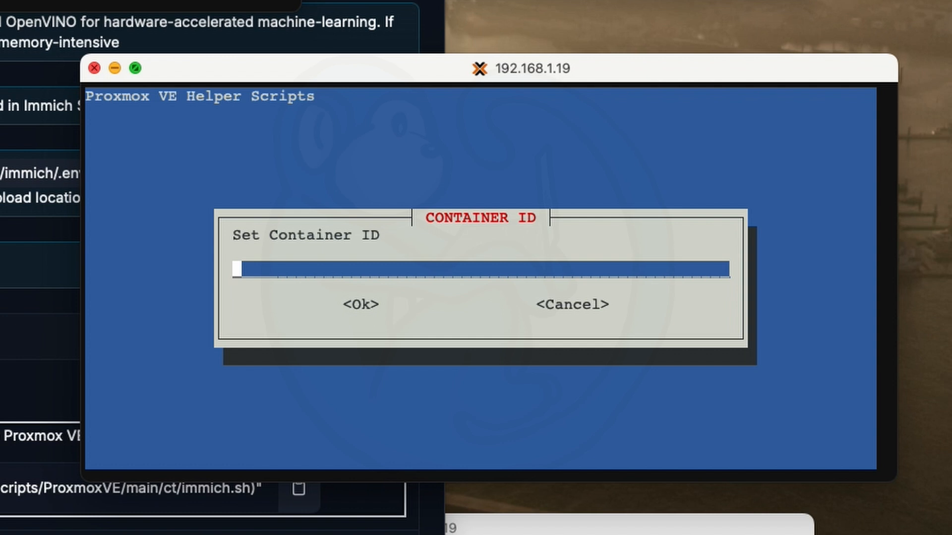
pyautogui.write('209')
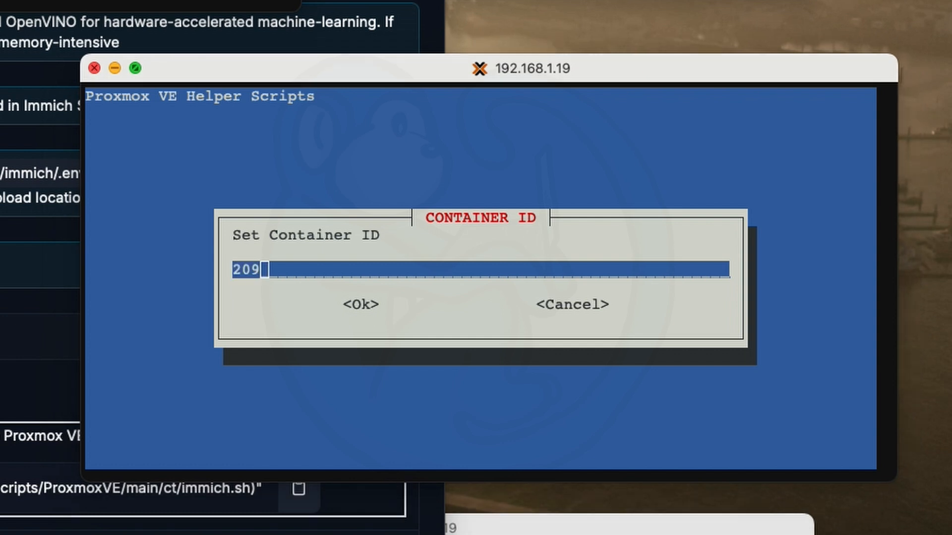
pyautogui.click(360, 304)
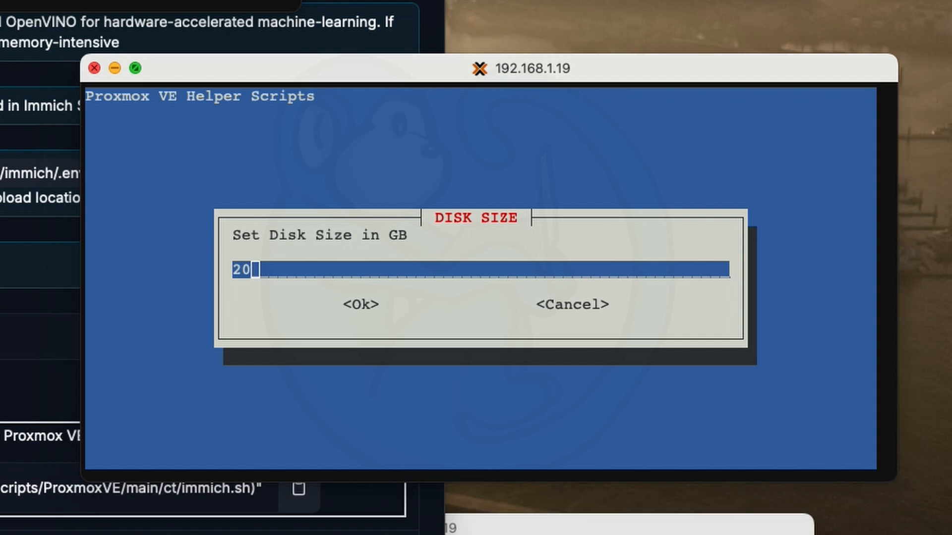
pyautogui.moveTo(699, 343)
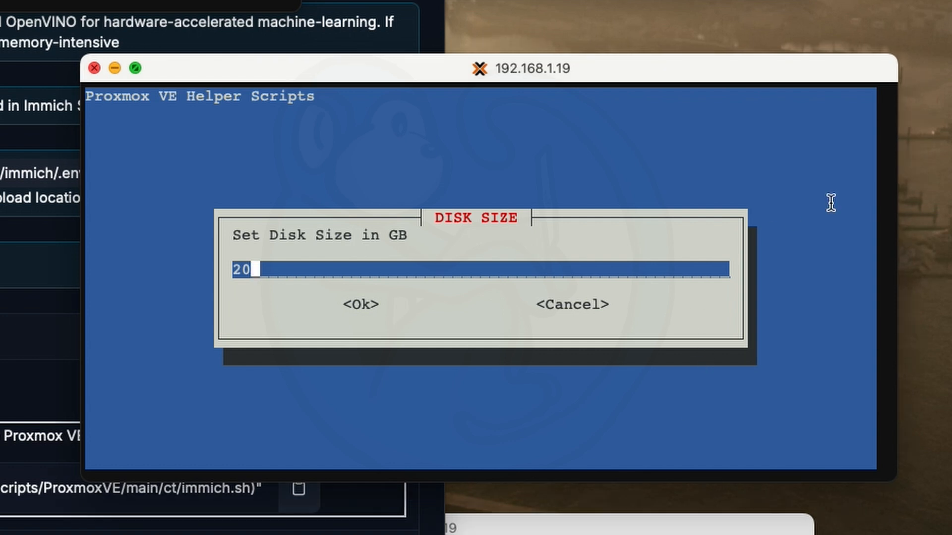
pyautogui.click(360, 303)
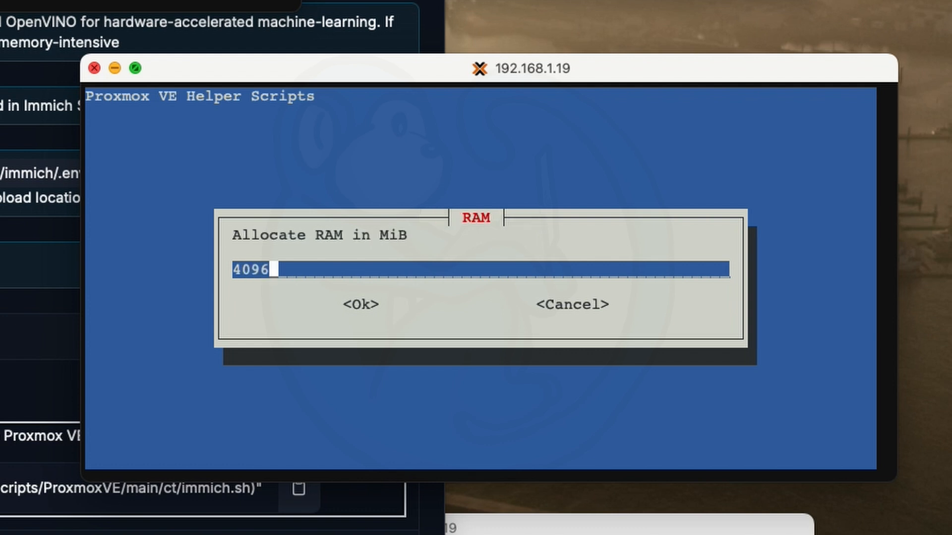
pyautogui.click(360, 304)
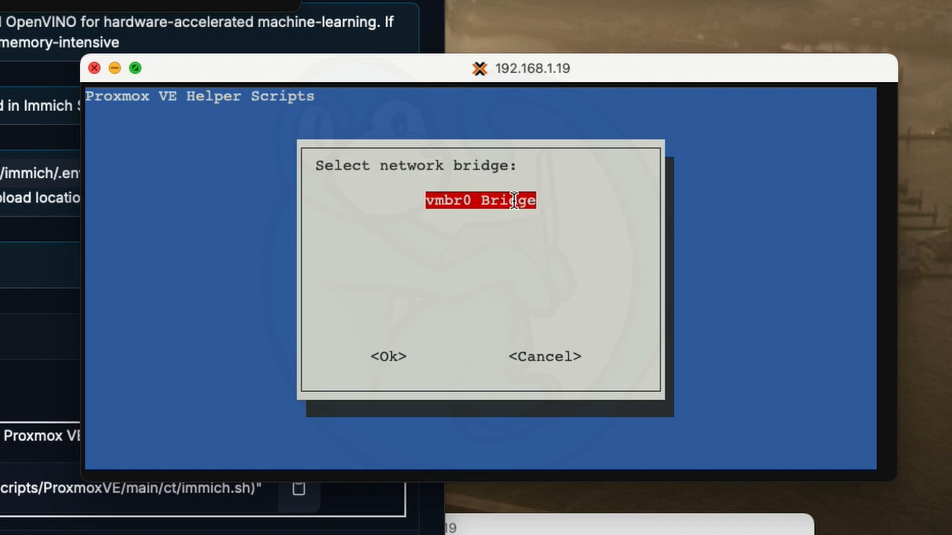
# Use the vmbr0 bridge with static IPv4 address 192.168.1.209/24.
pyautogui.click(386, 357)
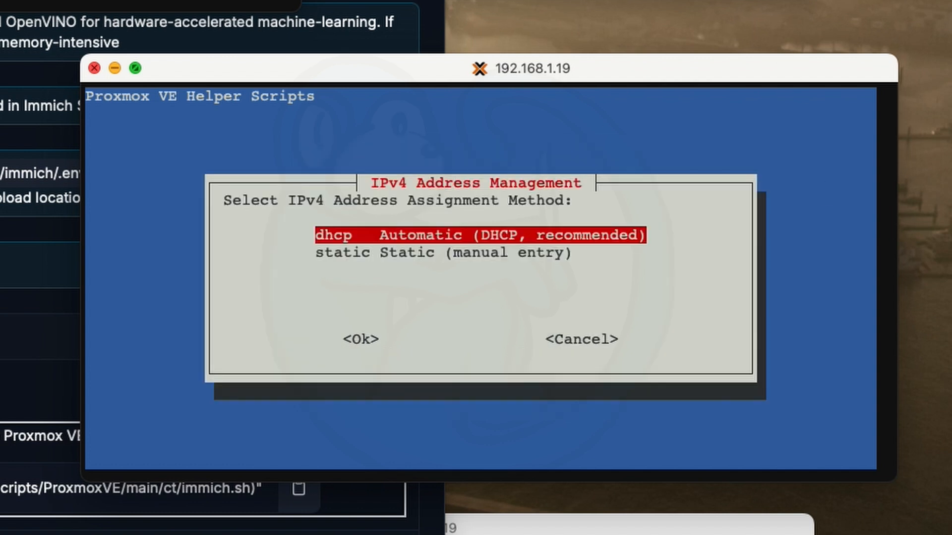
pyautogui.moveTo(695, 260)
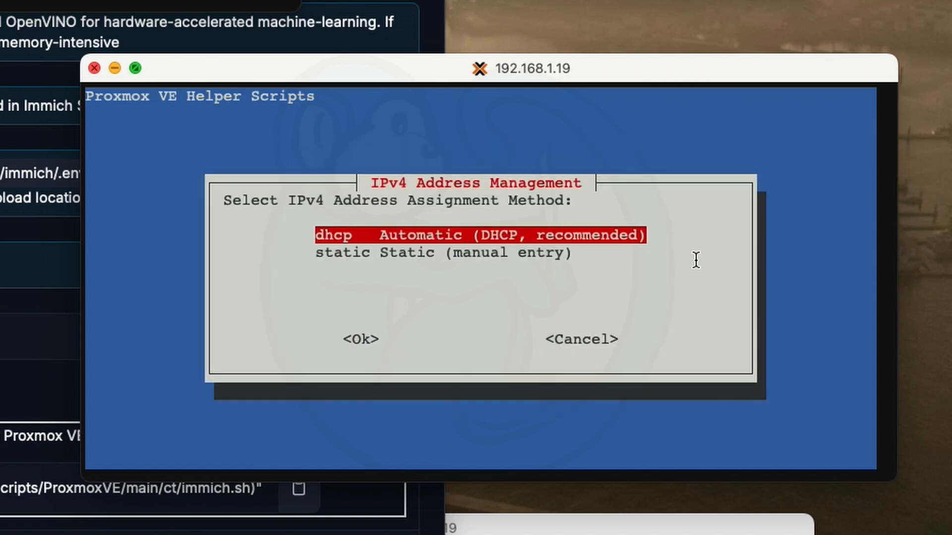
pyautogui.press('Down')
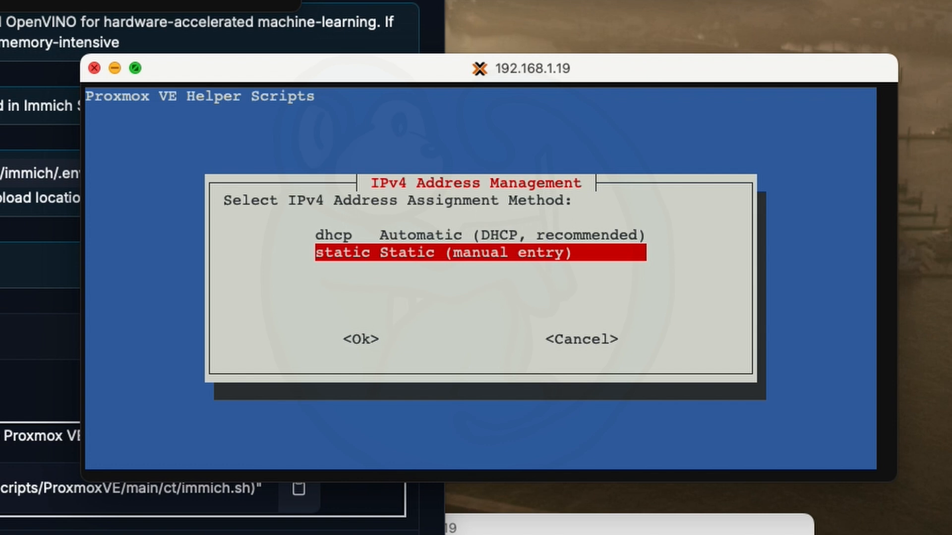
pyautogui.click(361, 339)
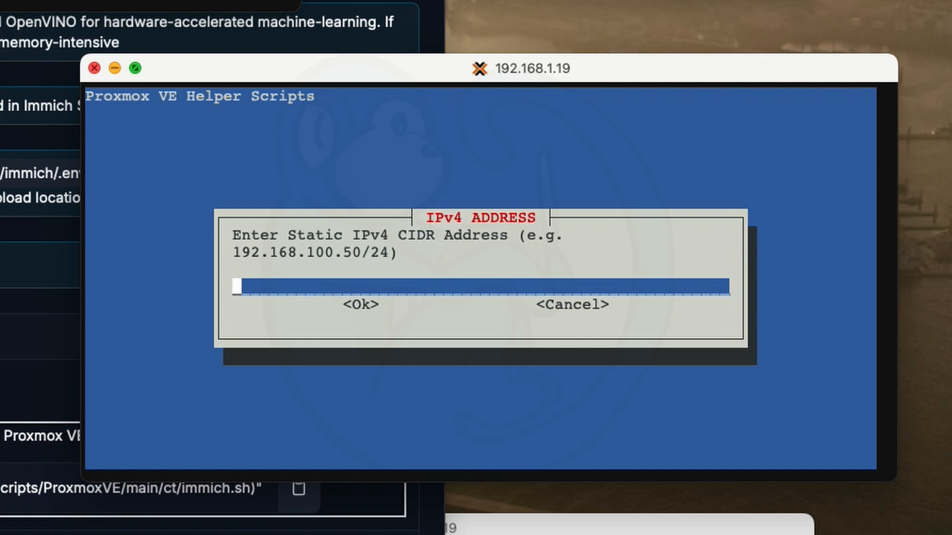
pyautogui.write('192.168')
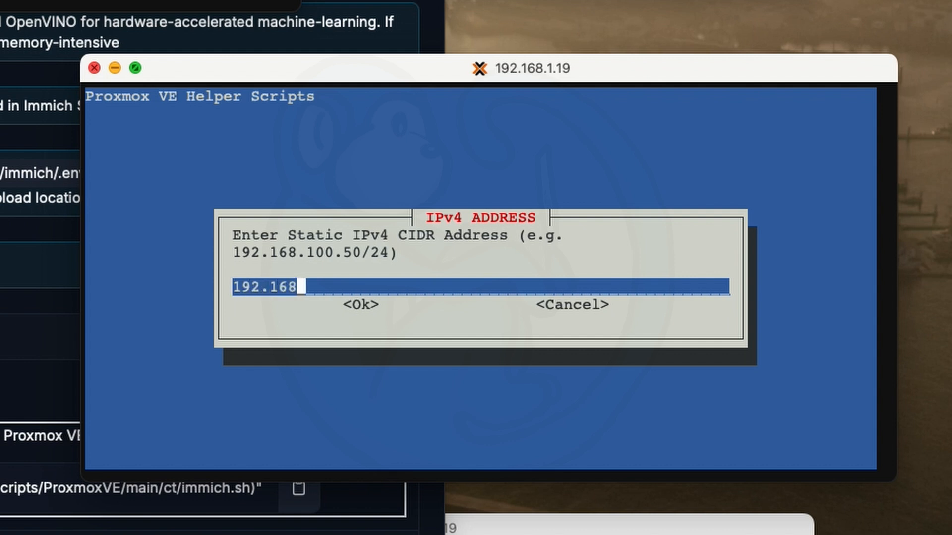
pyautogui.write('.1.209/')
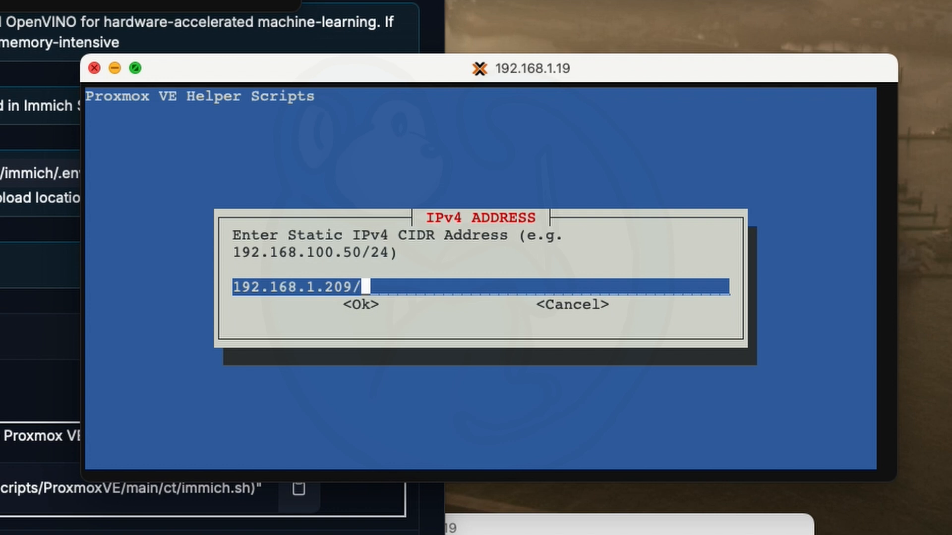
pyautogui.write('24')
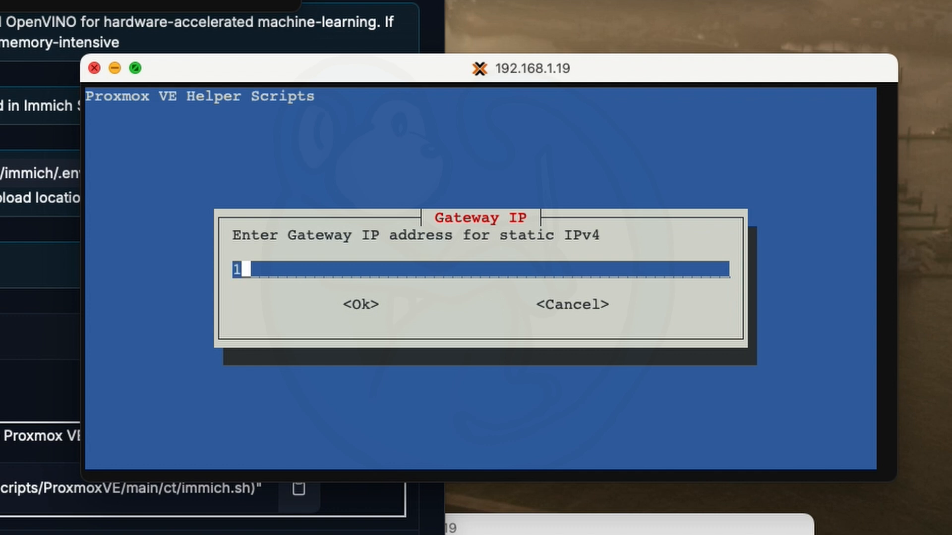
# Set the IPv4 gateway to 192.168.1.1 and use automatic IPv6 addressing.
pyautogui.write('92.168.1')
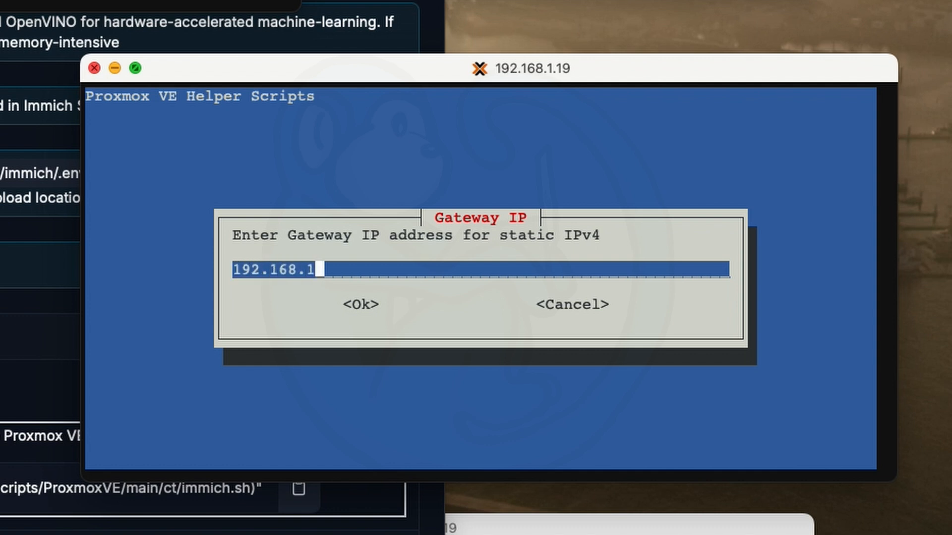
pyautogui.write('.1')
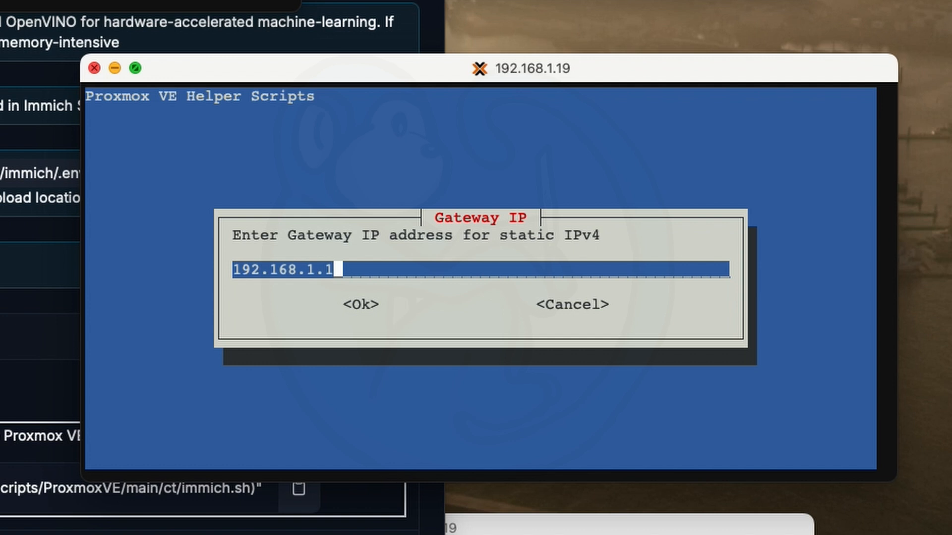
pyautogui.click(360, 304)
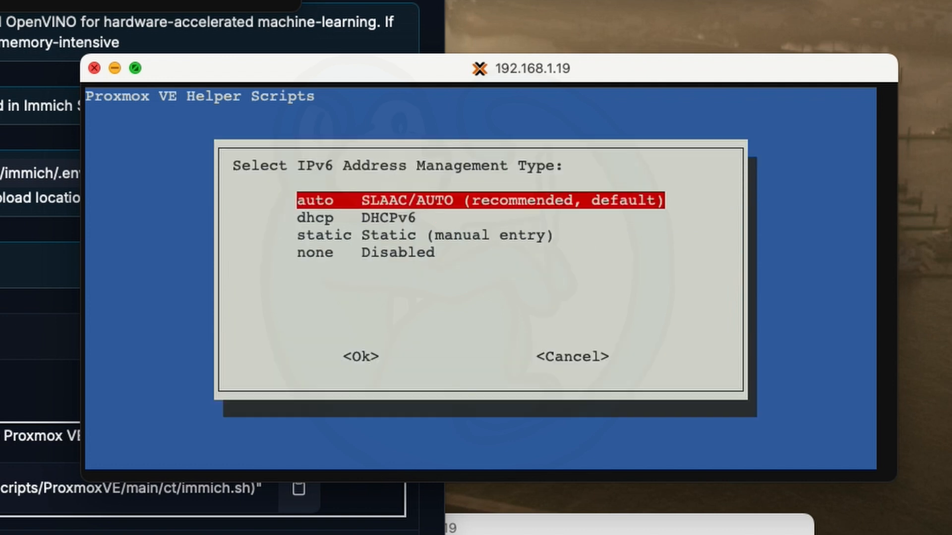
pyautogui.click(360, 356)
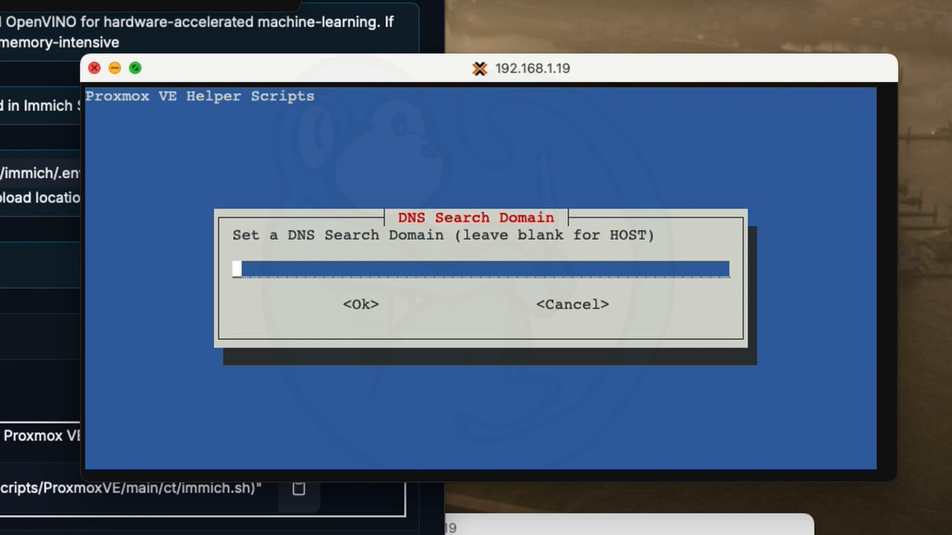
# Keep the host's DNS search domain and start entering the DNS server address.
pyautogui.click(362, 304)
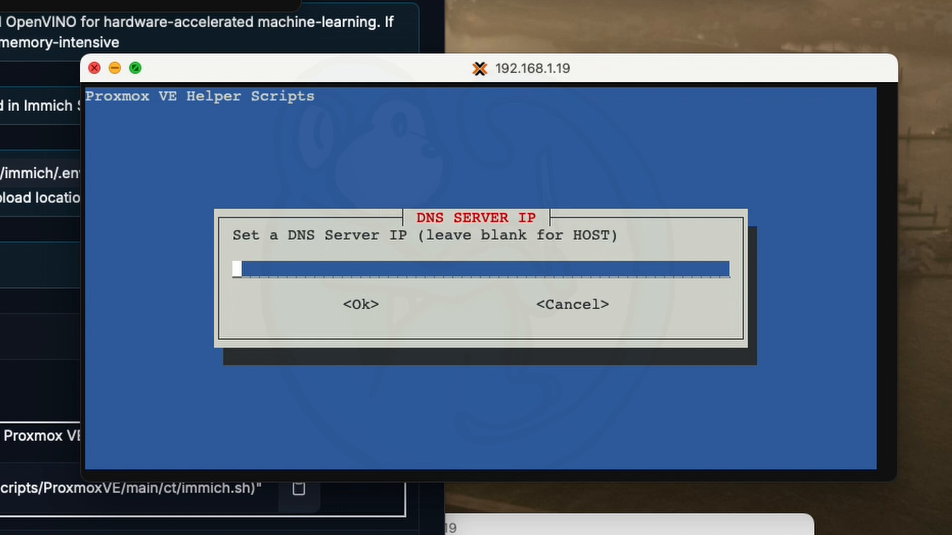
pyautogui.write('1')
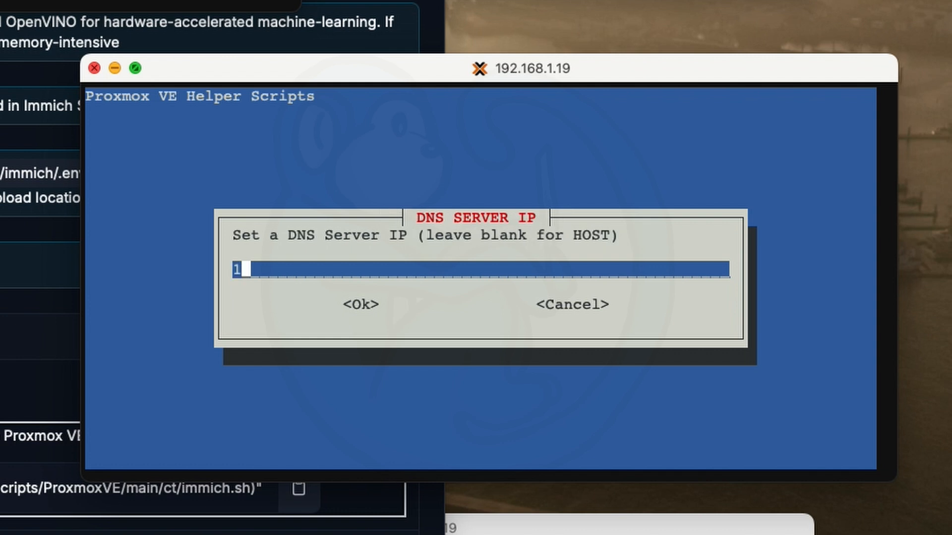
pyautogui.write('92.168.1.20')
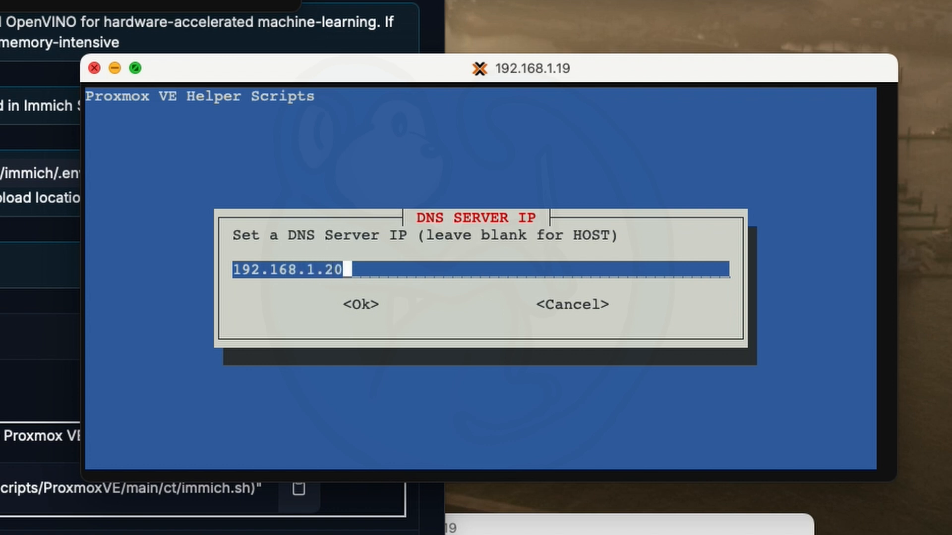
# Set DNS server 192.168.1.207 and keep the community-script;photos tags.
pyautogui.write('7')
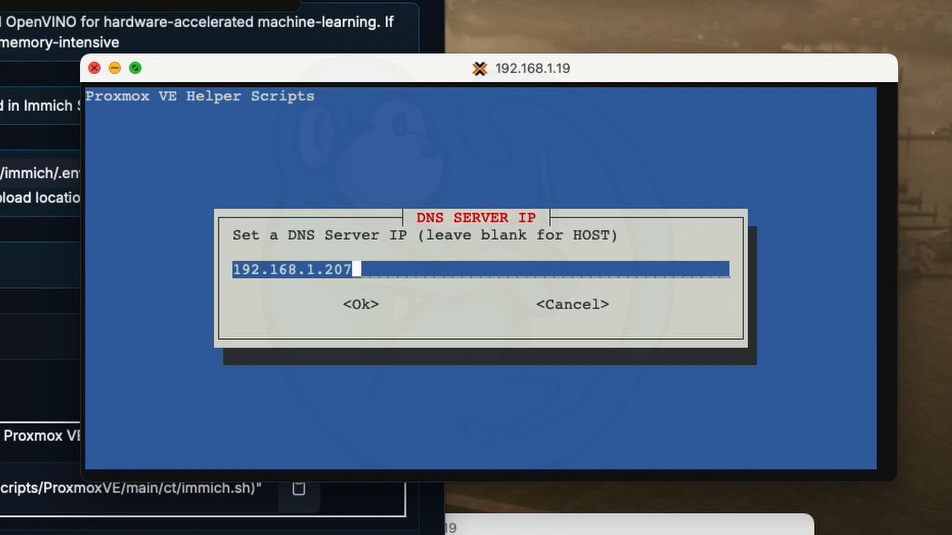
pyautogui.click(360, 304)
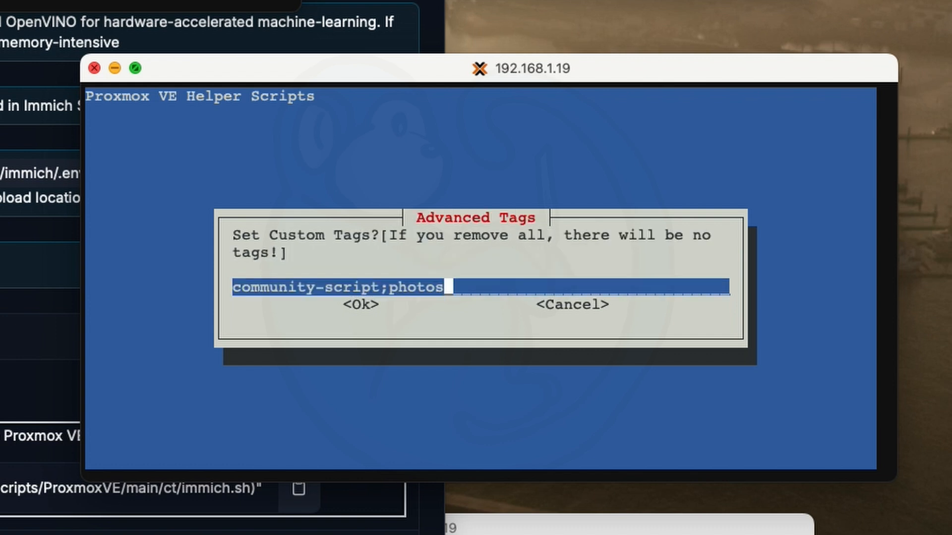
pyautogui.moveTo(767, 355)
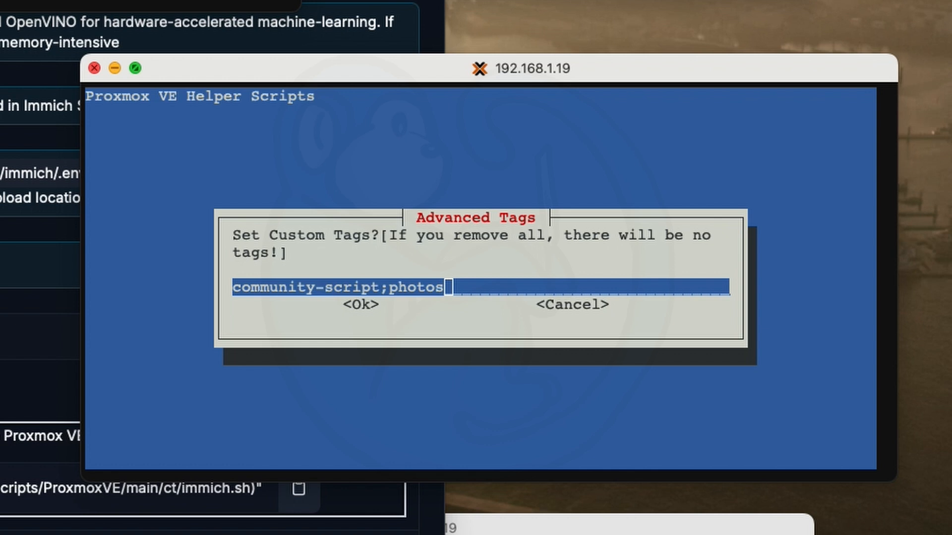
pyautogui.click(359, 304)
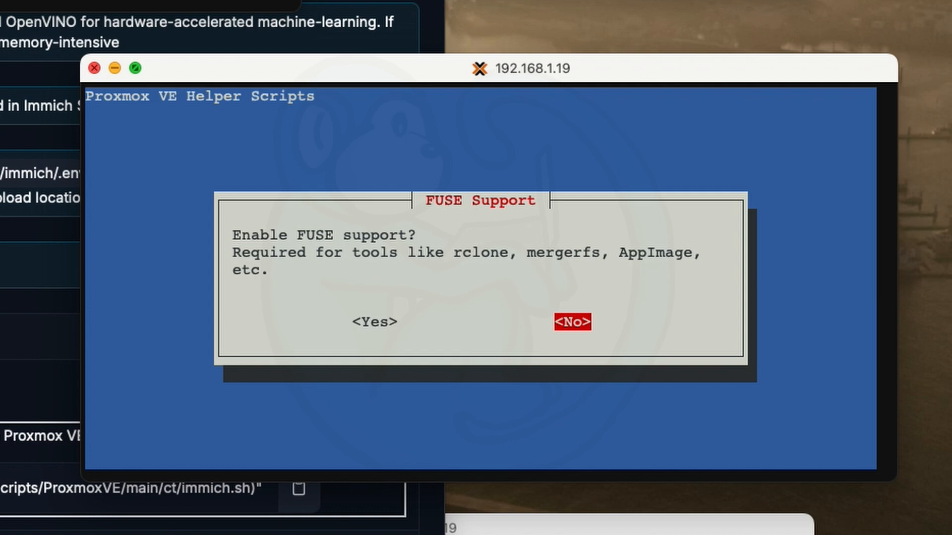
# Disable FUSE, enable verbose mode, confirm creating the immich LXC, and skip the config file.
pyautogui.click(570, 322)
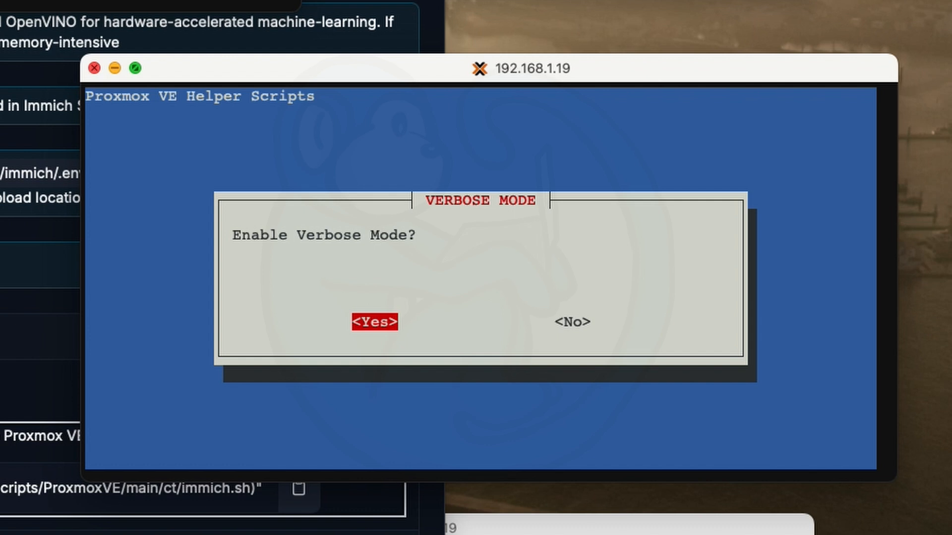
pyautogui.click(375, 322)
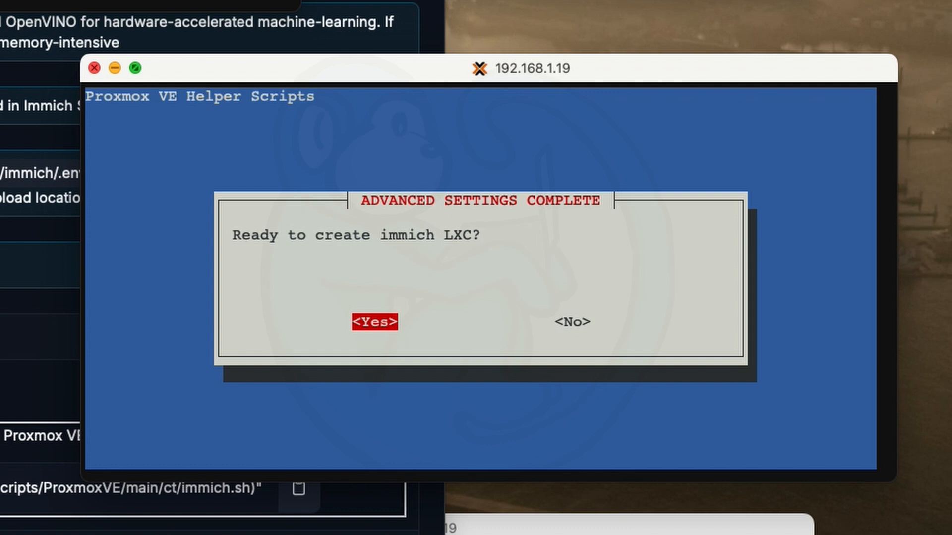
pyautogui.click(375, 322)
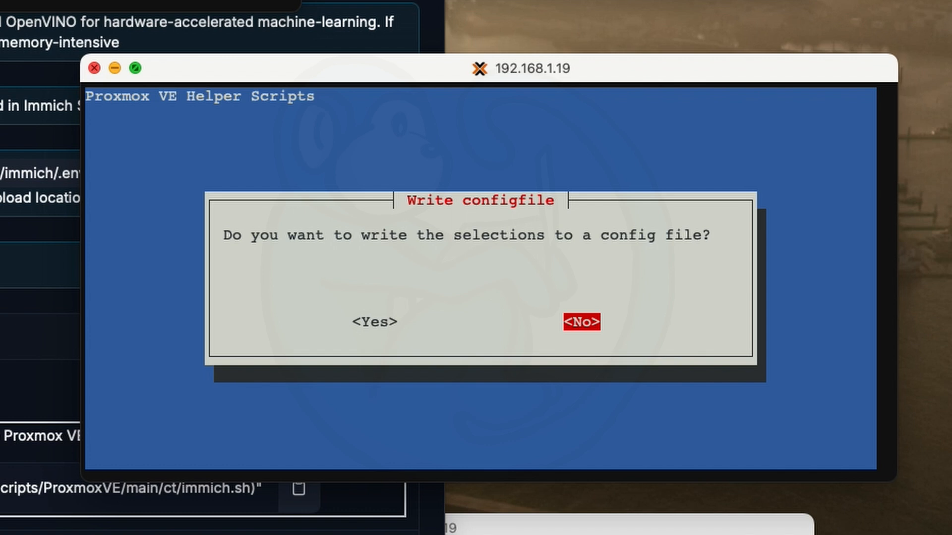
pyautogui.click(579, 321)
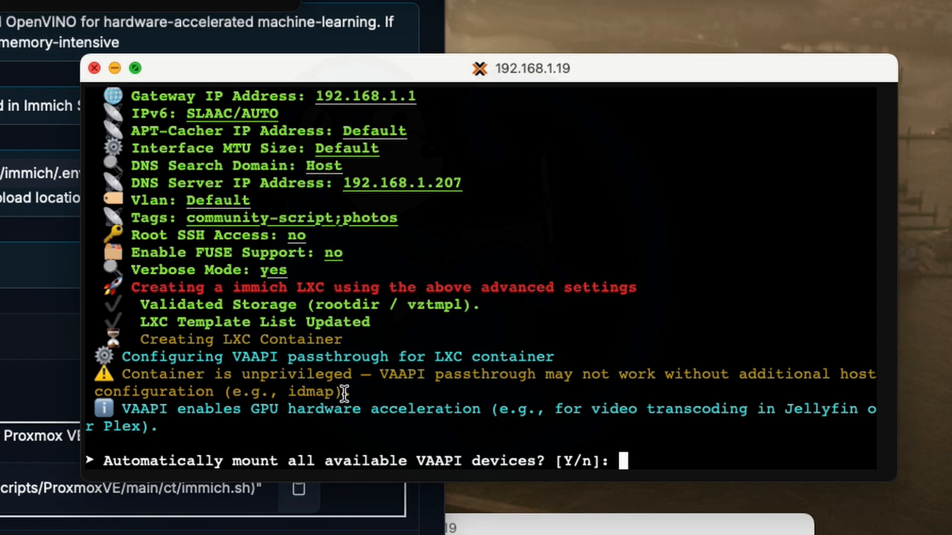
# Answer n to both the VAAPI auto-mount and OpenVINO dependency prompts.
pyautogui.write('n')
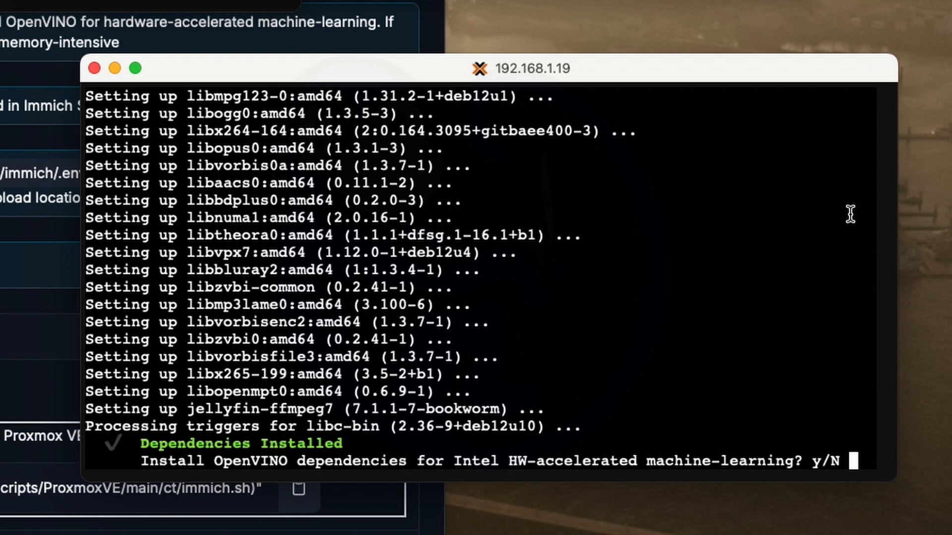
pyautogui.write('n')
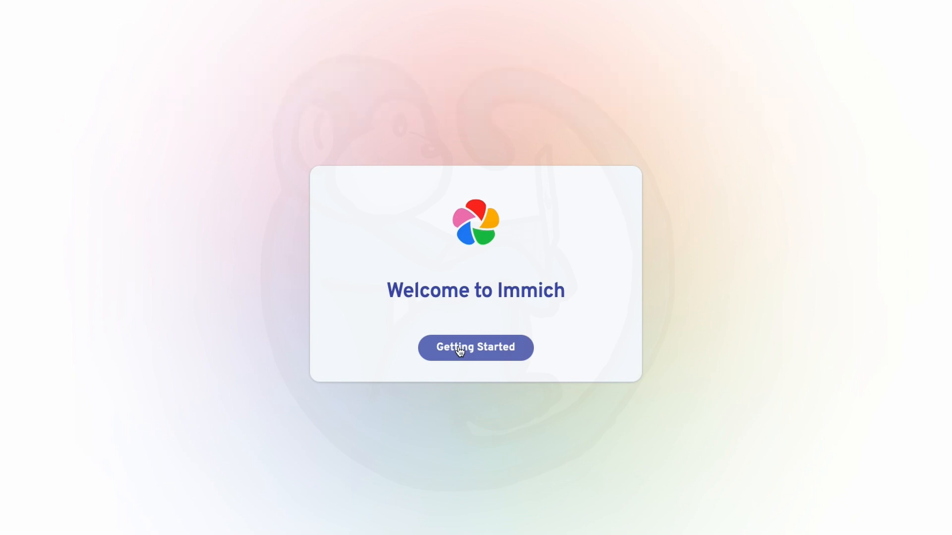
# Complete the sign-up form with email admin@mad…, a confirmed password and name 'Immich Admin'.
pyautogui.click(476, 346)
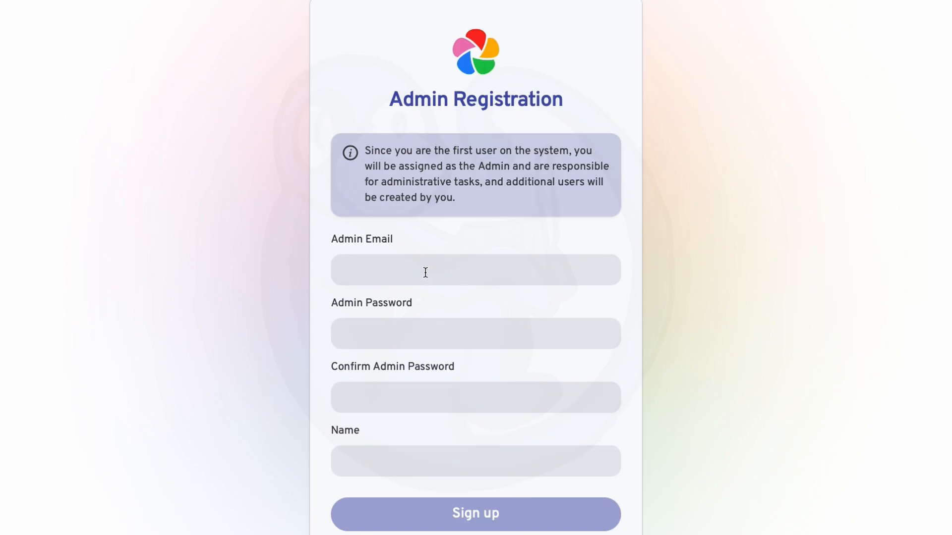
pyautogui.write('admin@mad')
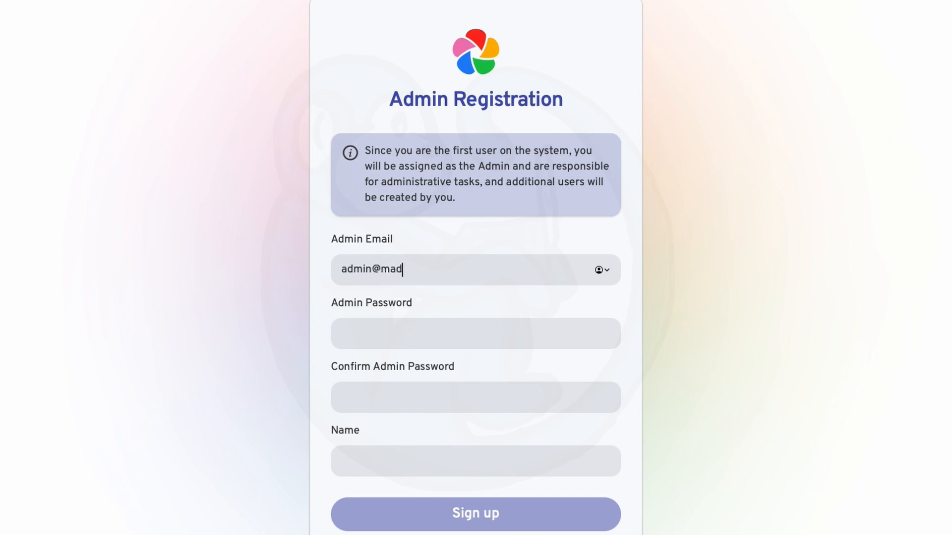
pyautogui.click(476, 333)
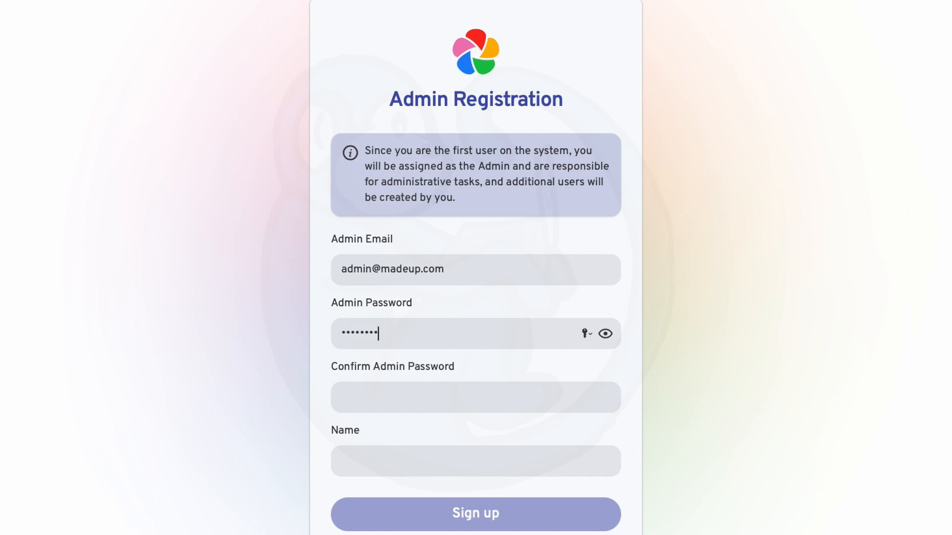
pyautogui.click(475, 397)
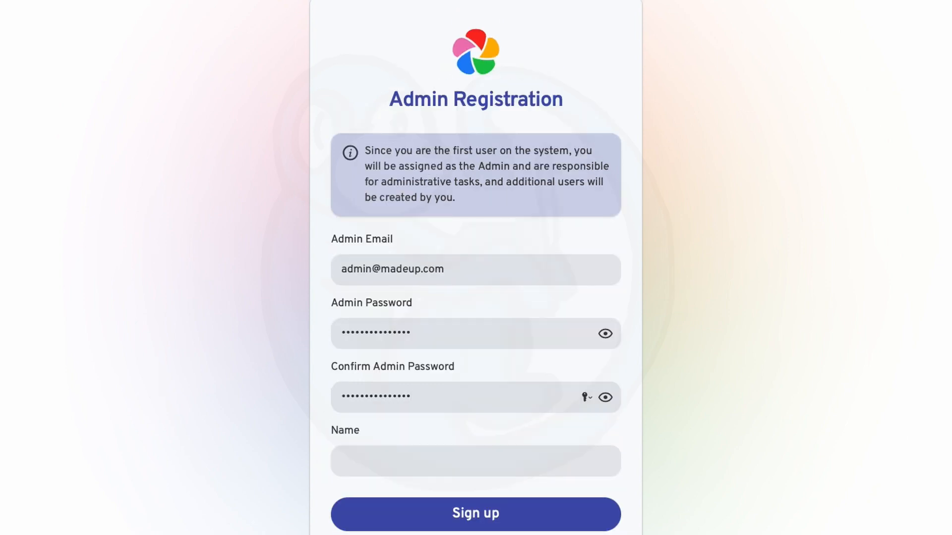
pyautogui.click(476, 460)
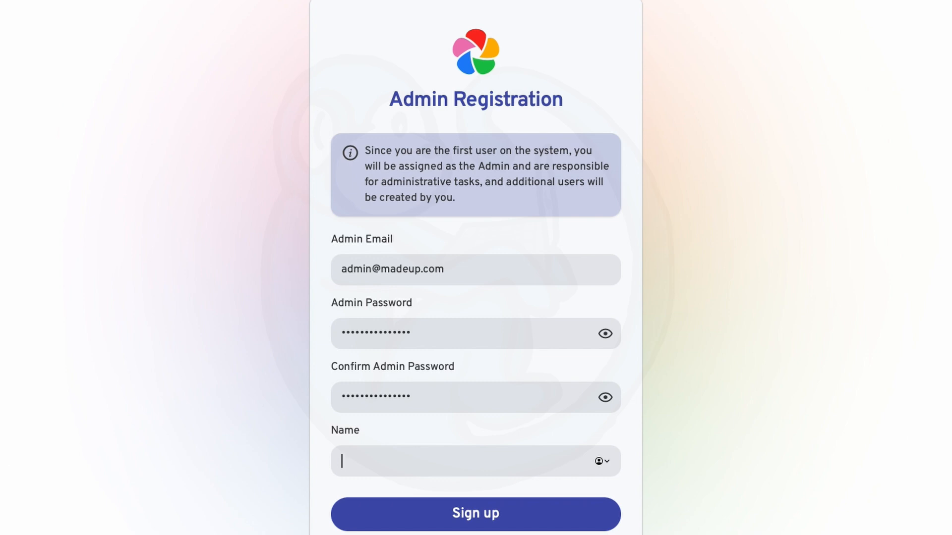
pyautogui.write('Immich')
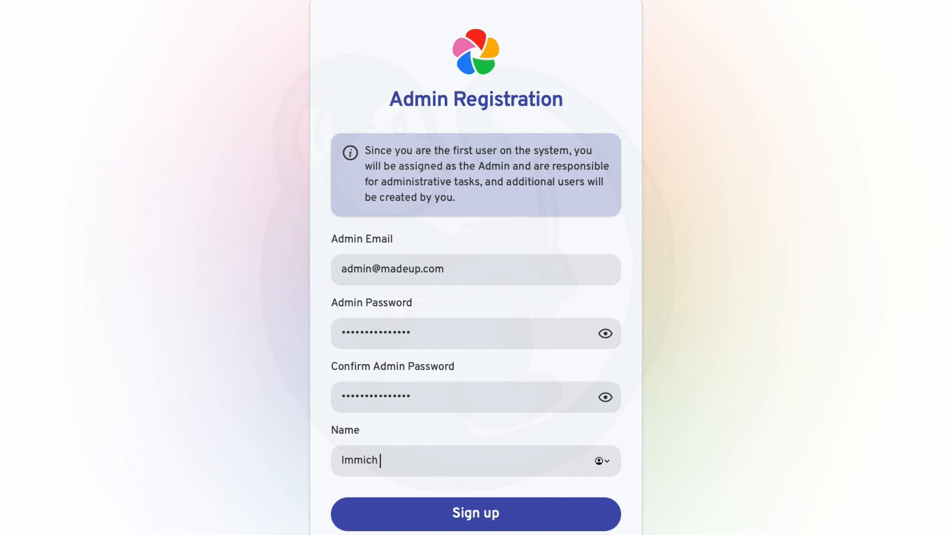
pyautogui.write('Admin')
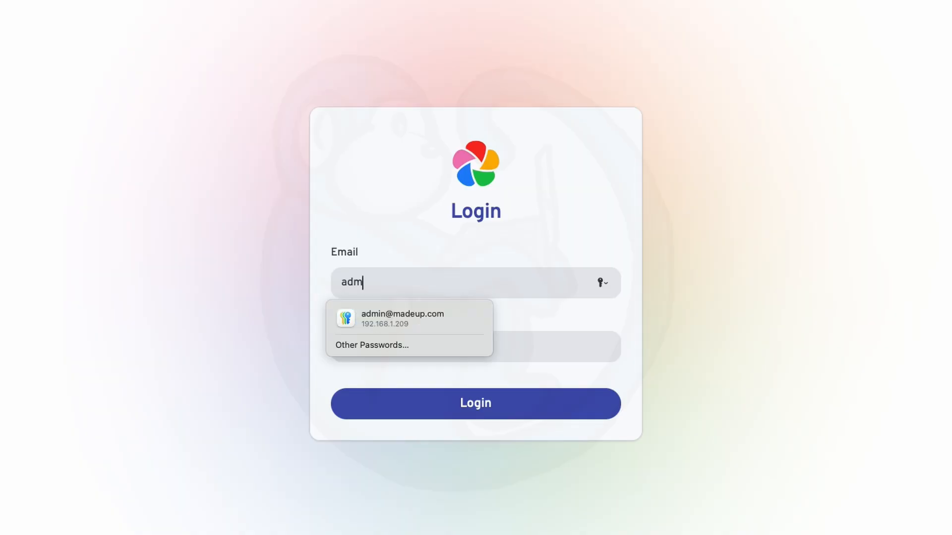
# Log in as the new admin and step through the Theme and Language setup.
pyautogui.click(402, 319)
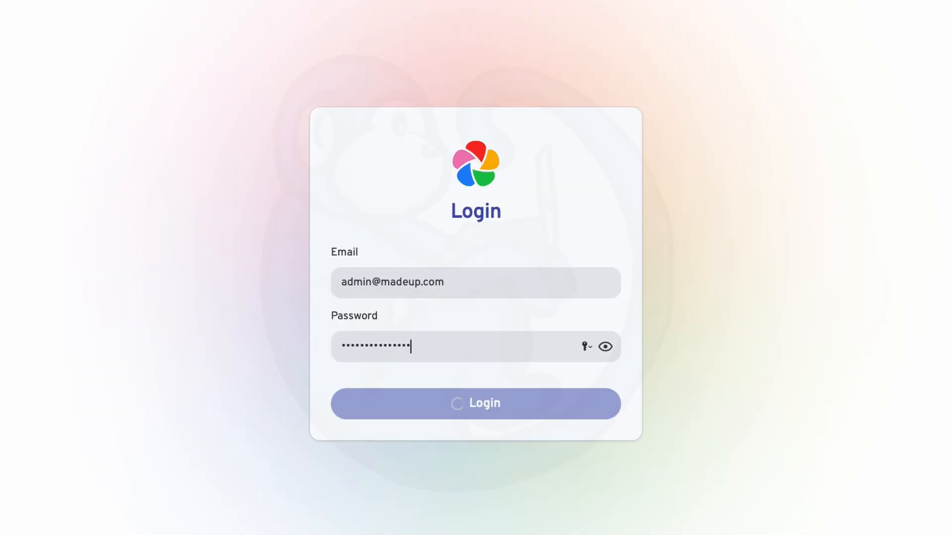
pyautogui.click(475, 403)
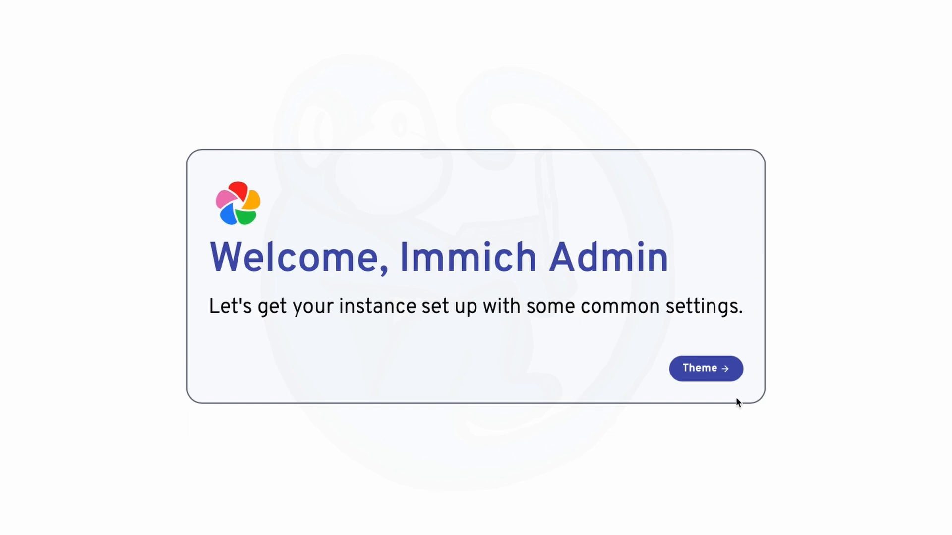
pyautogui.click(706, 368)
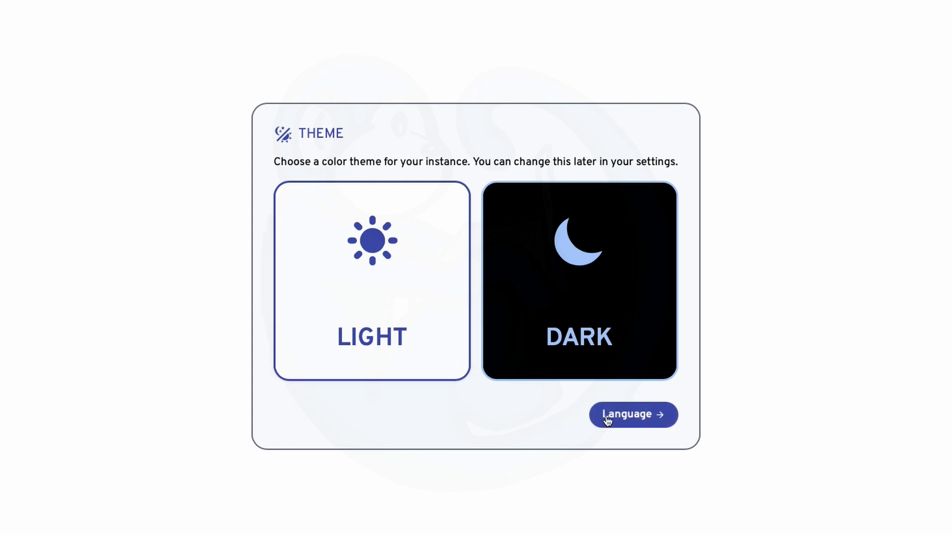
pyautogui.click(633, 415)
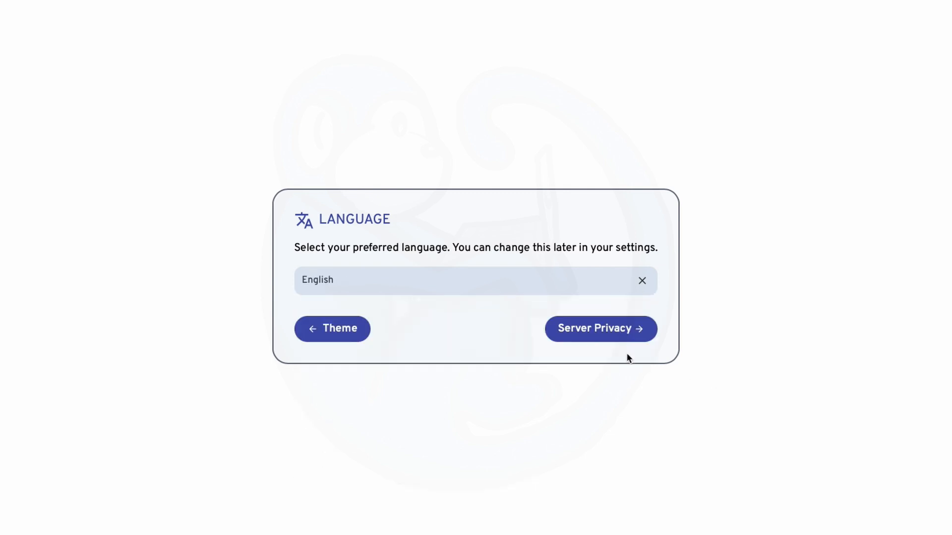
pyautogui.click(599, 329)
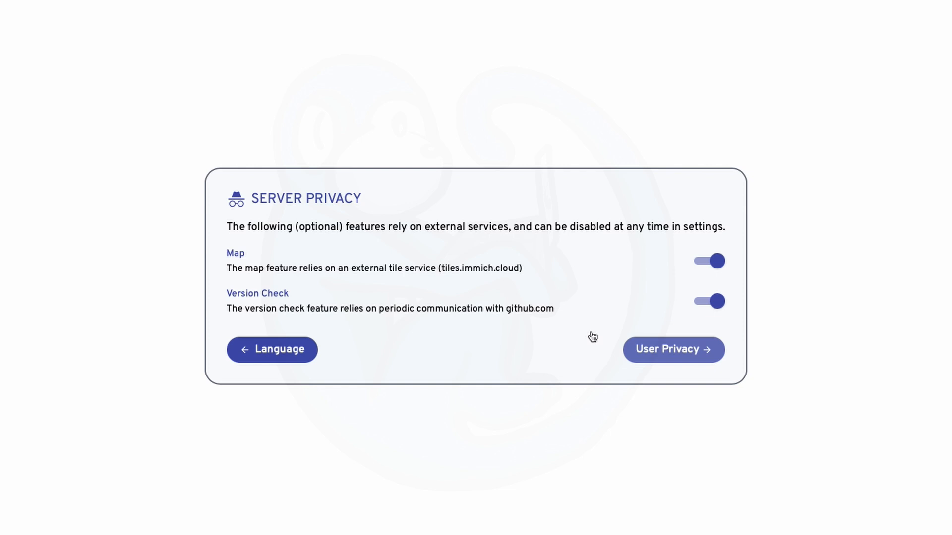
# Keep the map on, turn off Version Check, and finish with storage template disabled.
pyautogui.click(708, 261)
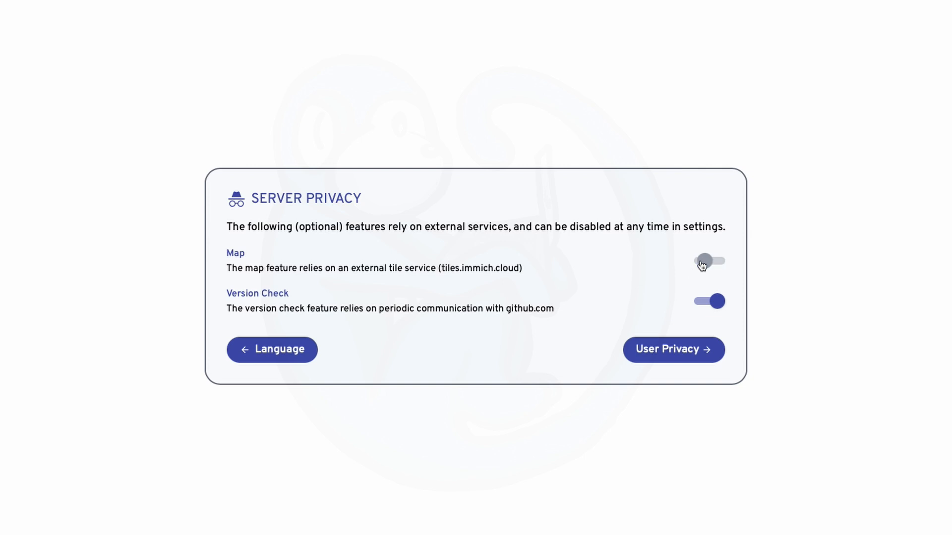
pyautogui.click(708, 301)
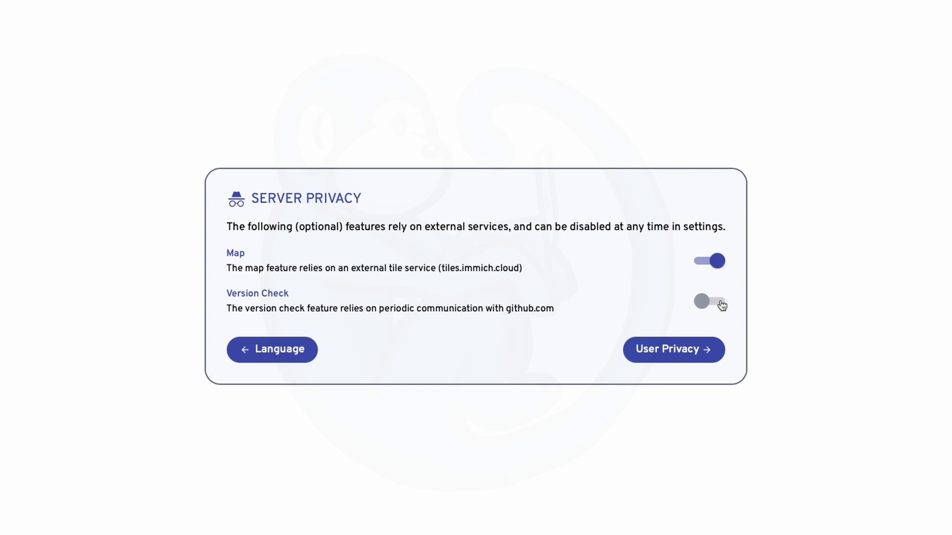
pyautogui.click(666, 349)
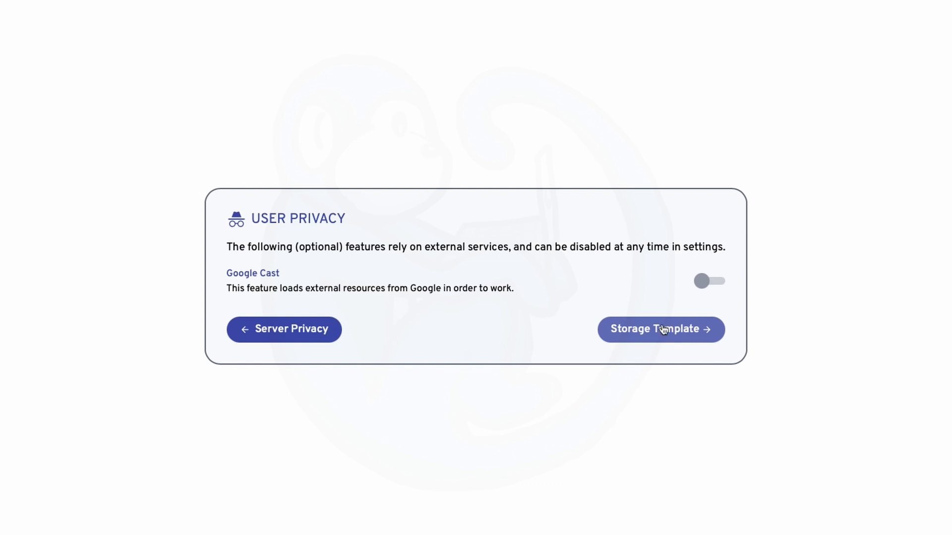
pyautogui.click(660, 329)
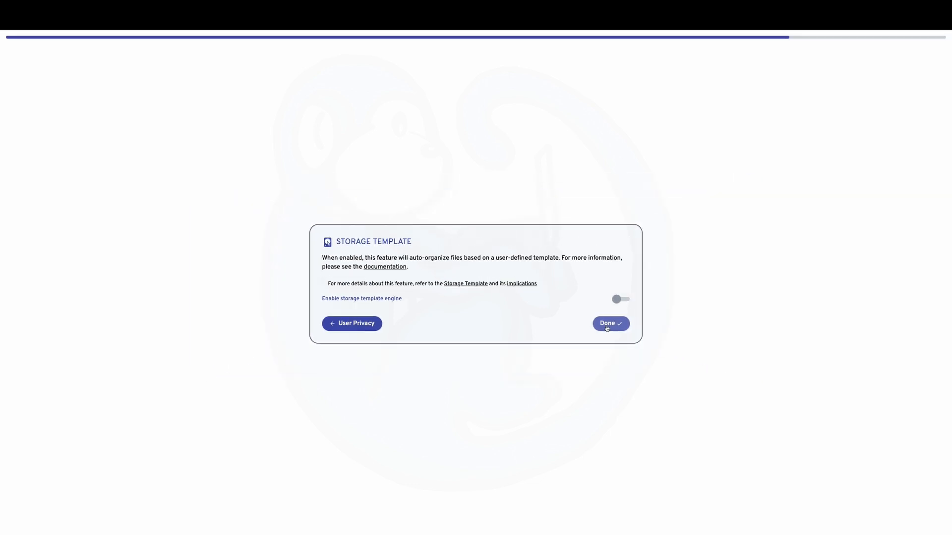
pyautogui.click(610, 323)
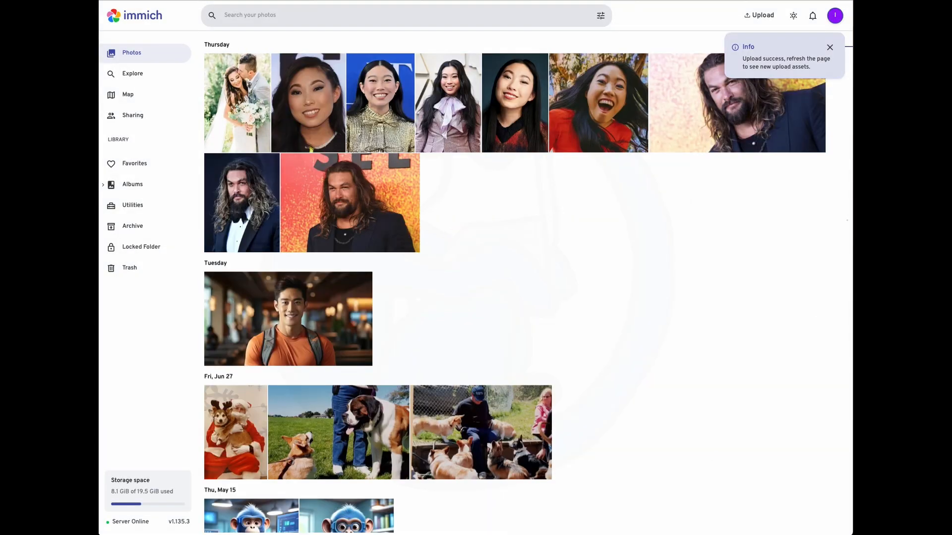
# Scroll the timeline to review the uploaded wedding, portrait and dog photos.
pyautogui.scroll(-3)
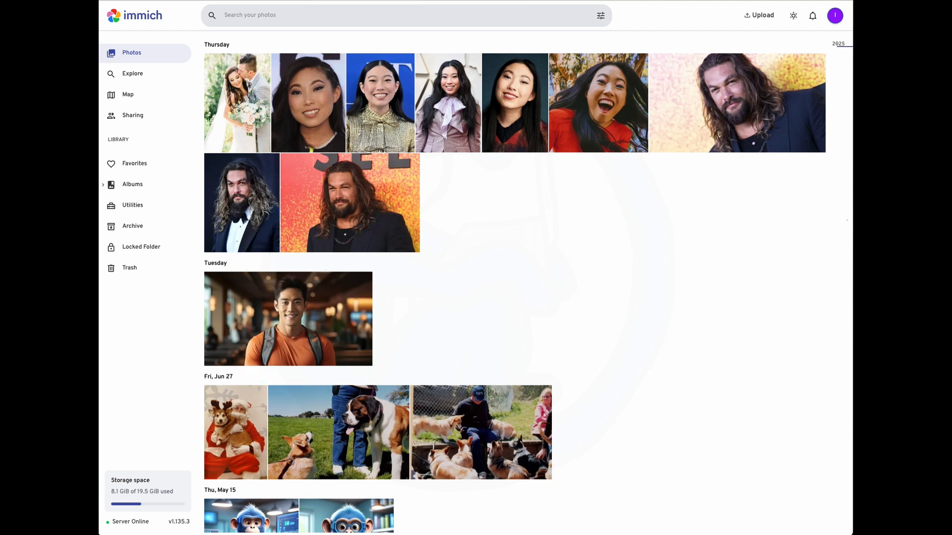
pyautogui.moveTo(103, 188)
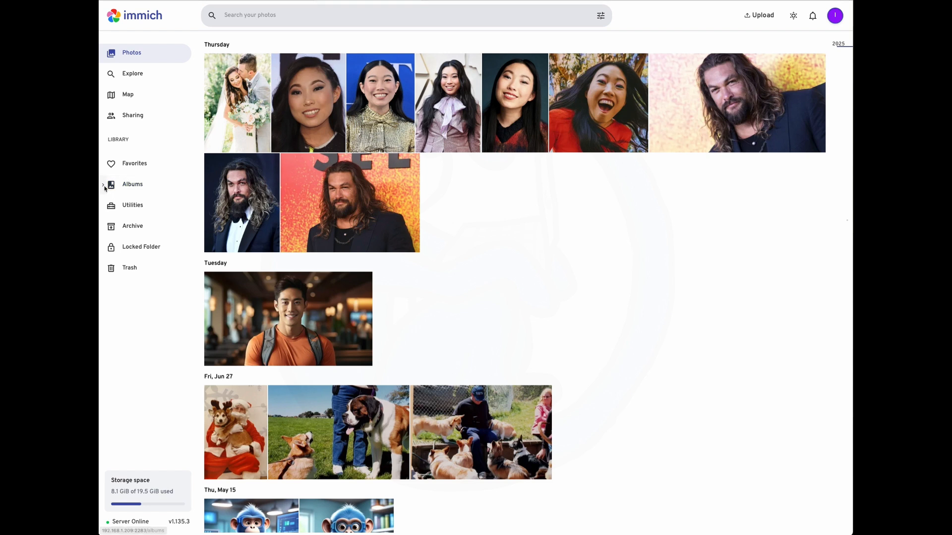
# Create a 'Friends' album and add eight of the Thursday portrait photos.
pyautogui.click(132, 184)
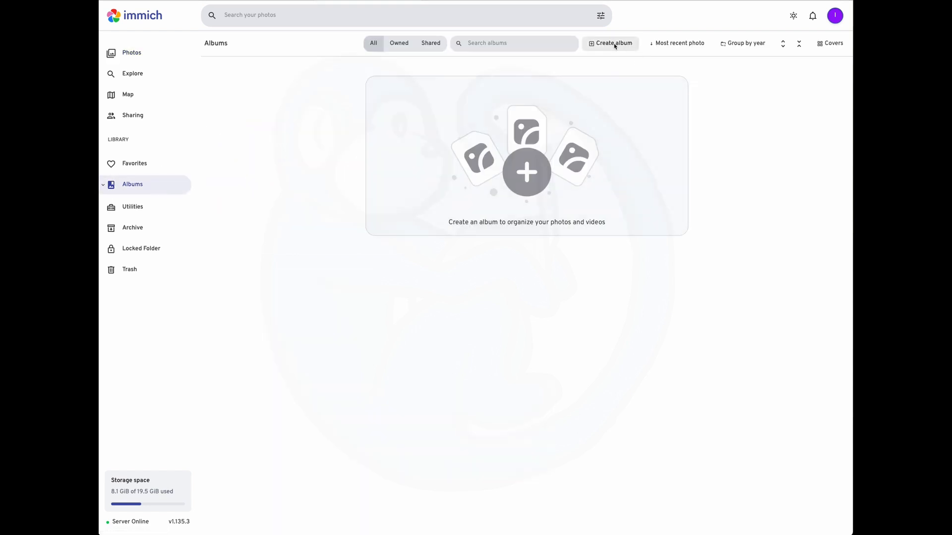
pyautogui.click(612, 43)
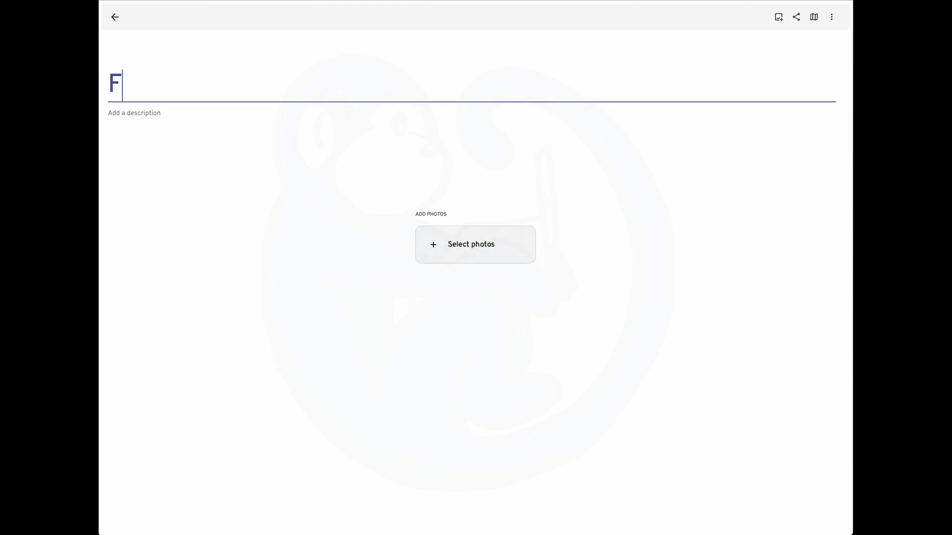
pyautogui.click(475, 244)
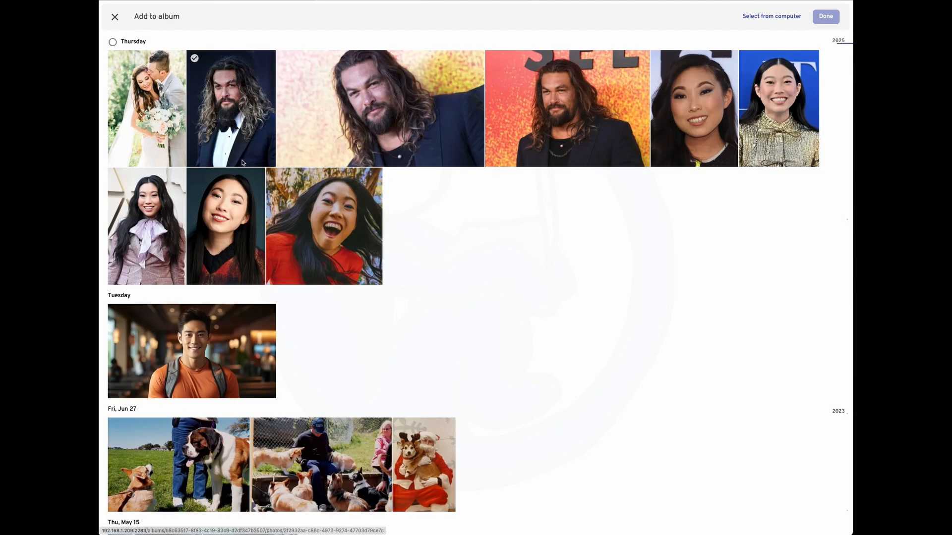
pyautogui.click(380, 109)
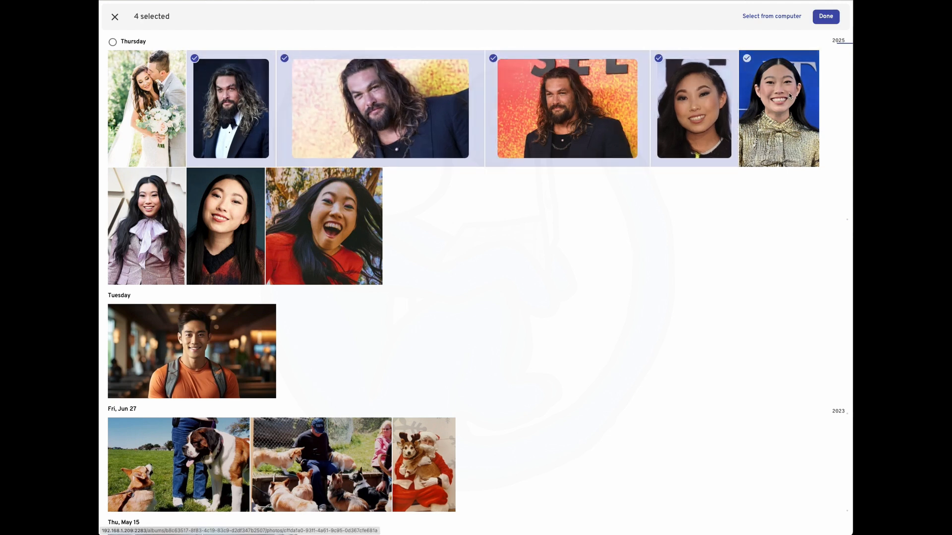
pyautogui.click(323, 225)
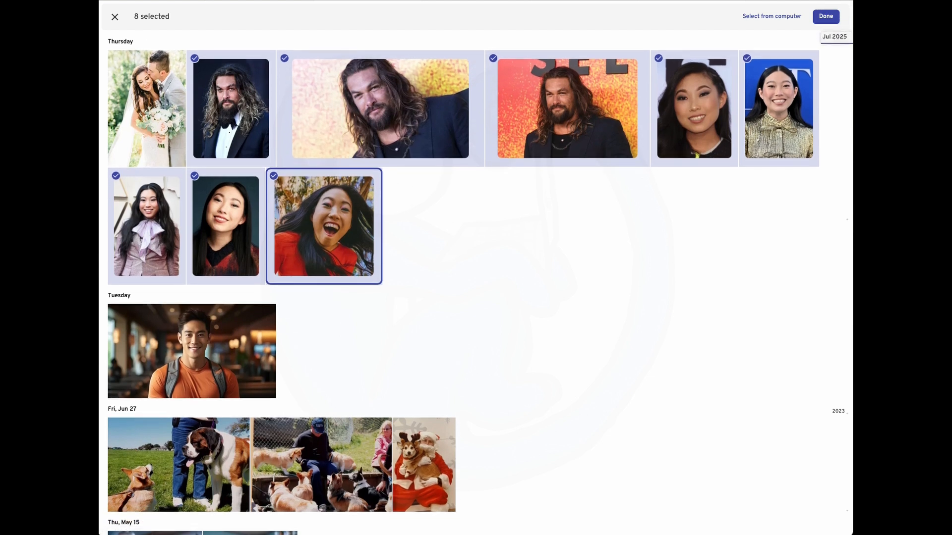
pyautogui.click(824, 16)
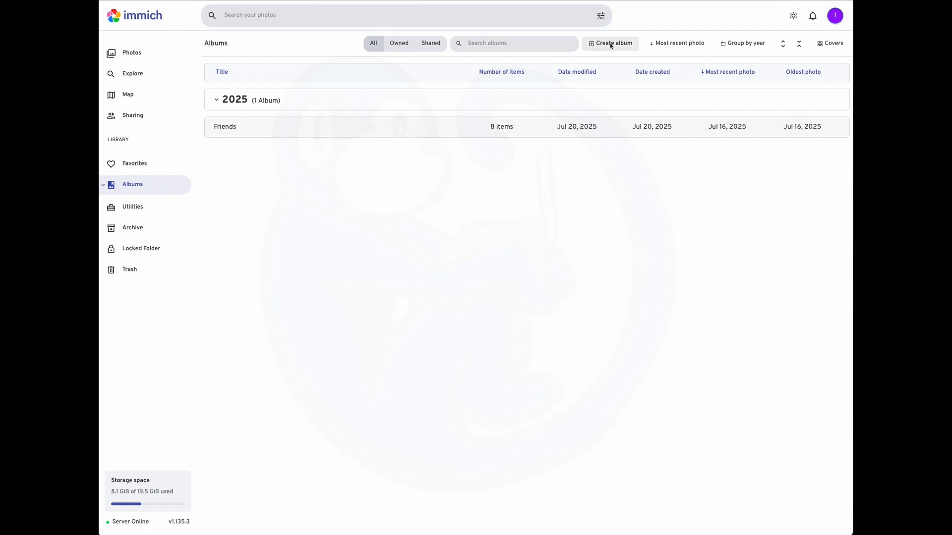
# Create a 'doggie playgroup' album holding the two Jun 27 dog photos.
pyautogui.click(613, 43)
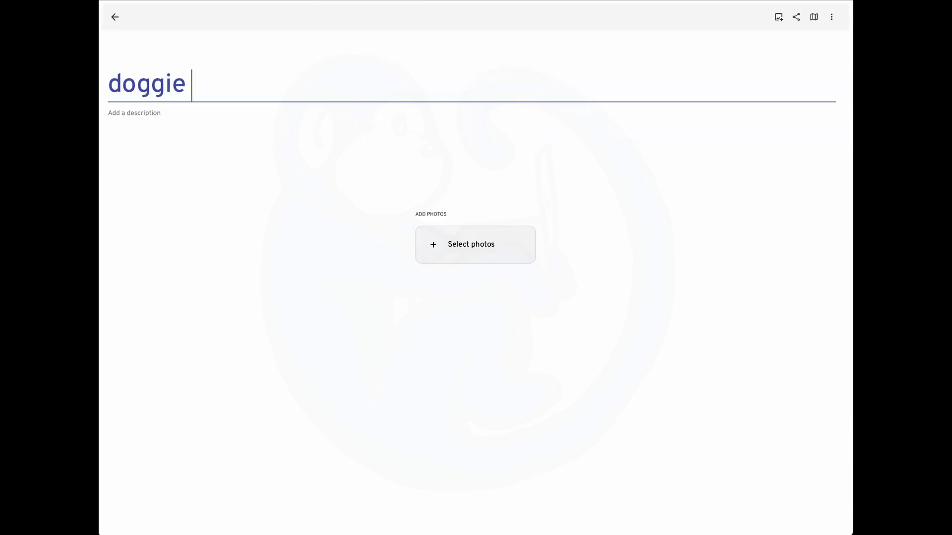
pyautogui.click(475, 244)
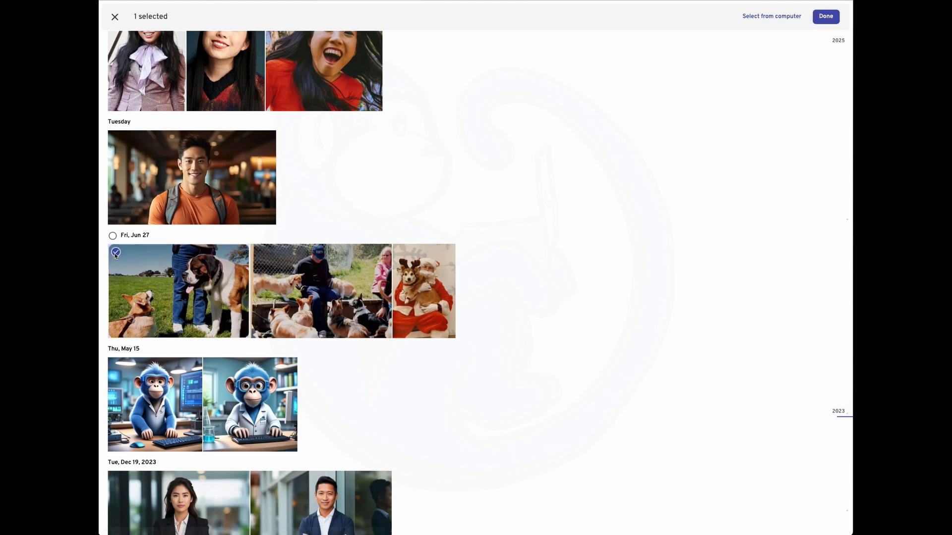
pyautogui.click(321, 291)
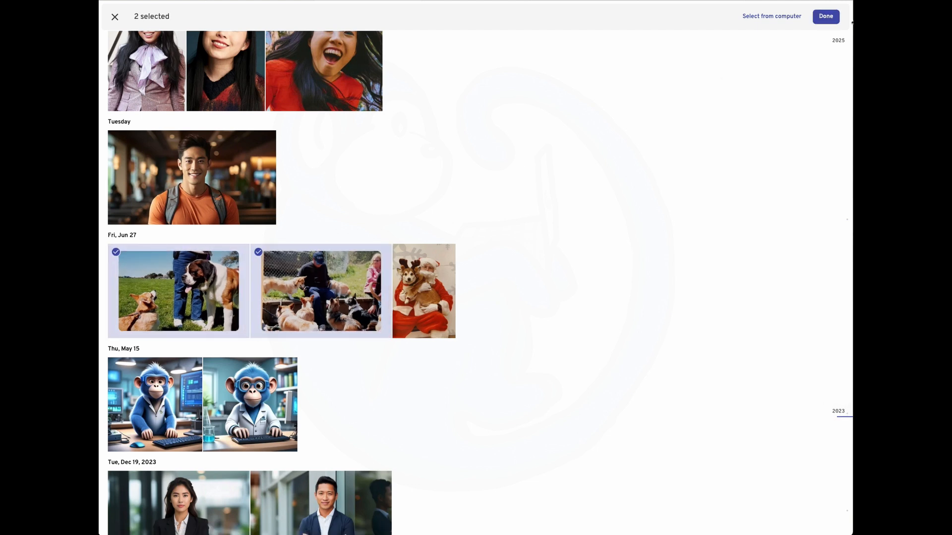
pyautogui.click(824, 16)
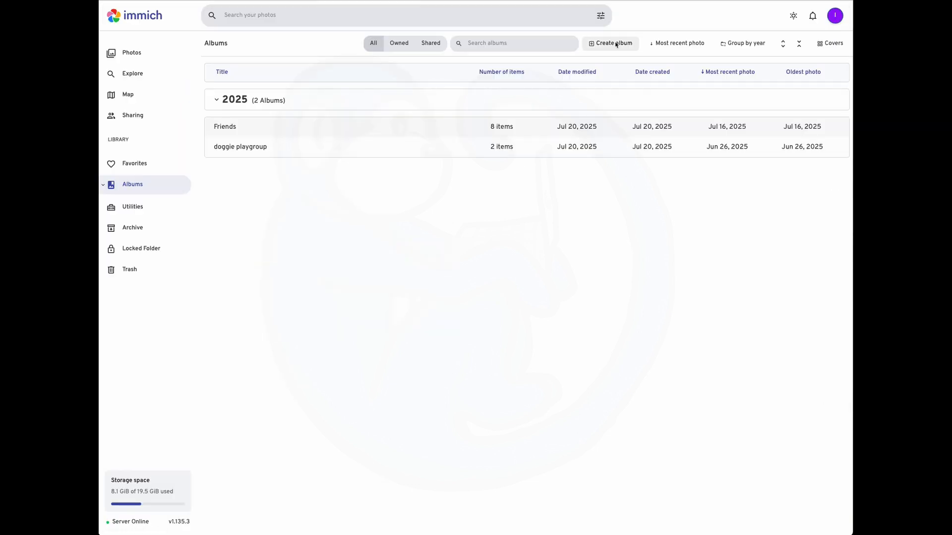
# Create a 'Weddings' album with the bride and groom photo, then return to the album list.
pyautogui.click(610, 43)
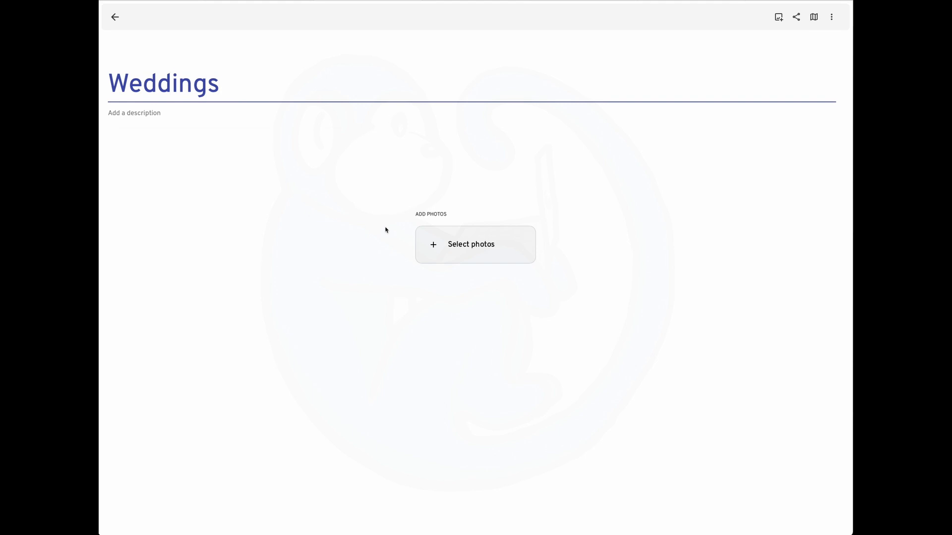
pyautogui.click(475, 244)
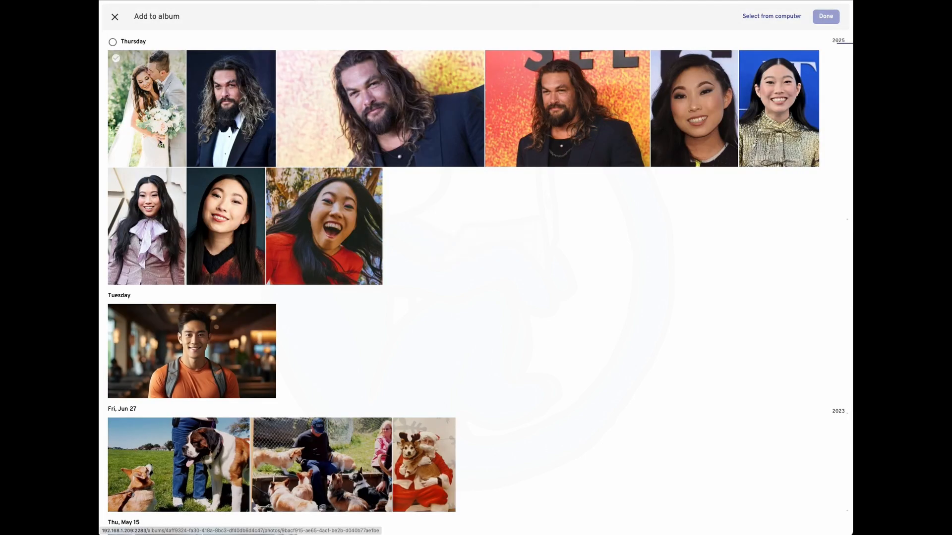
pyautogui.click(146, 108)
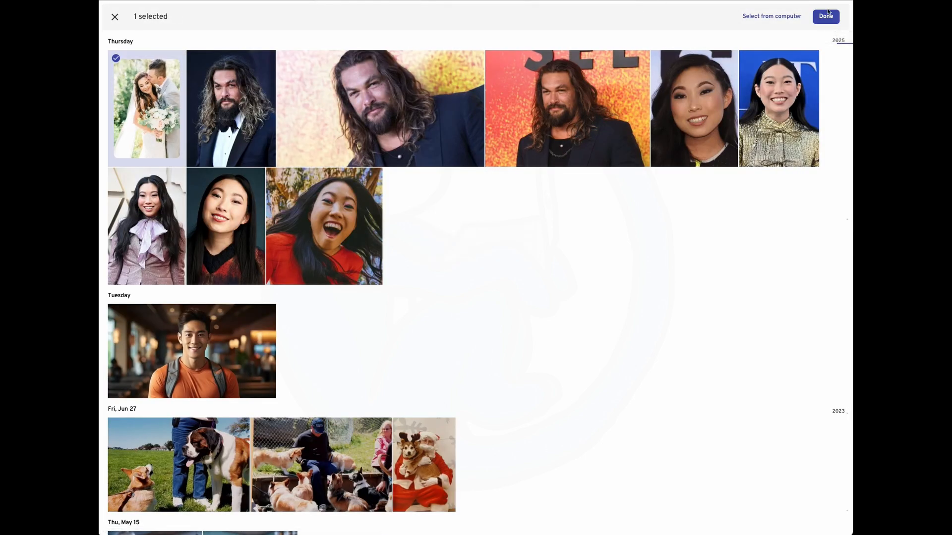
pyautogui.click(825, 16)
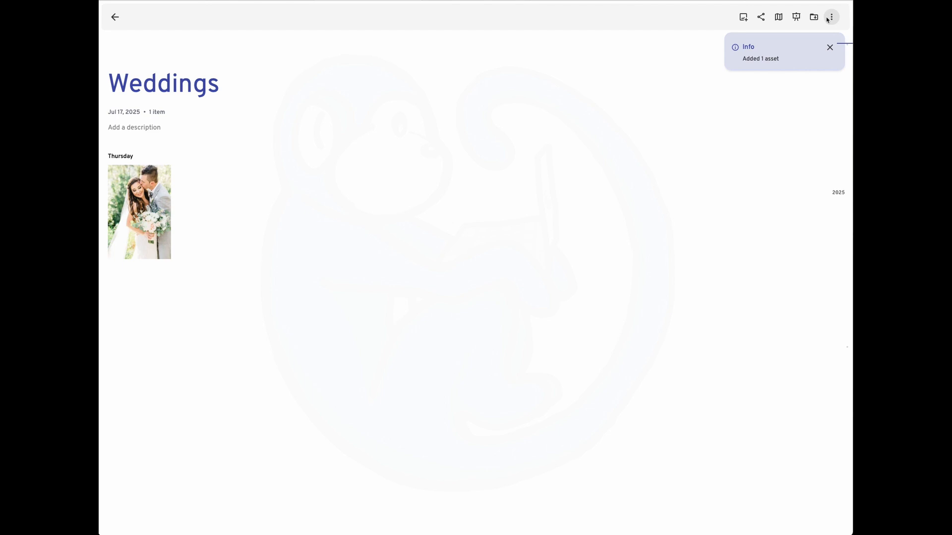
pyautogui.click(114, 16)
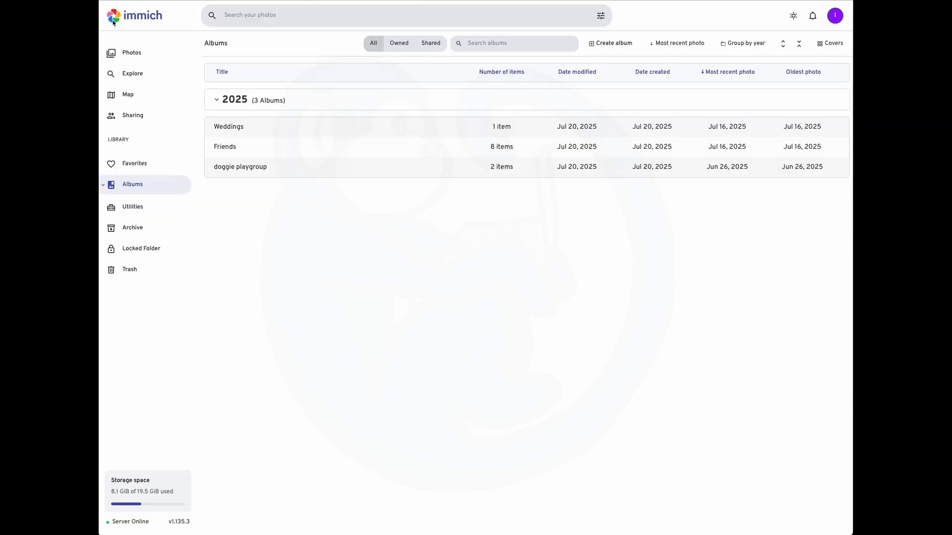
pyautogui.moveTo(128, 94)
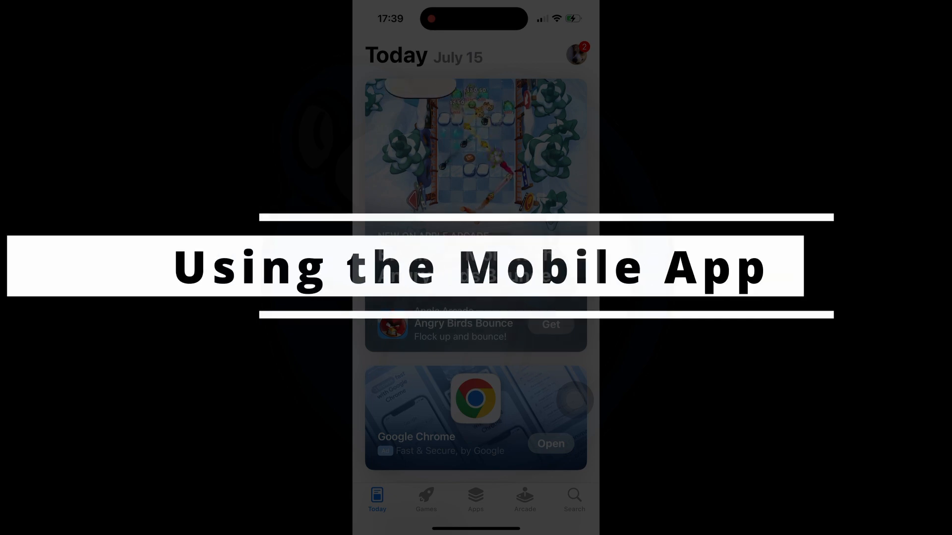
# Find Immich in the App Store, install the app and open it.
pyautogui.click(573, 498)
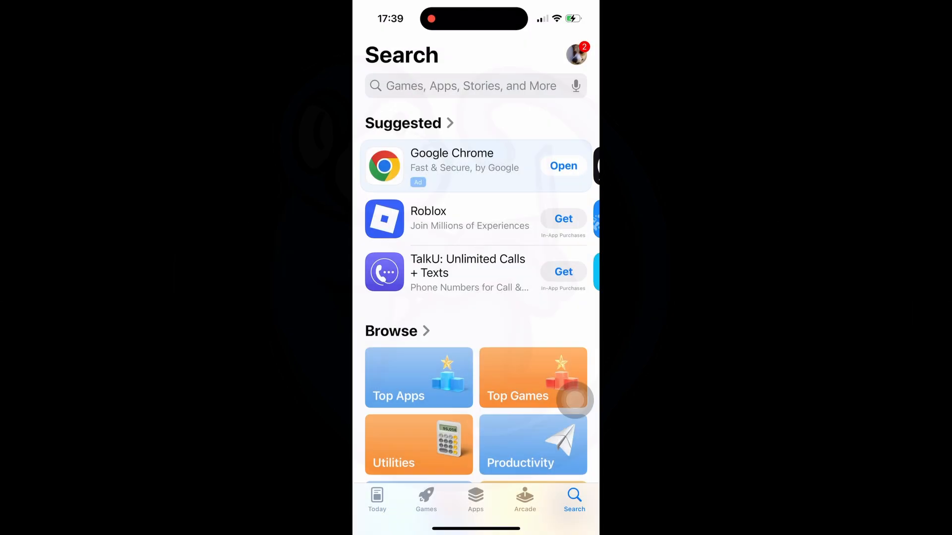
pyautogui.write('Immich')
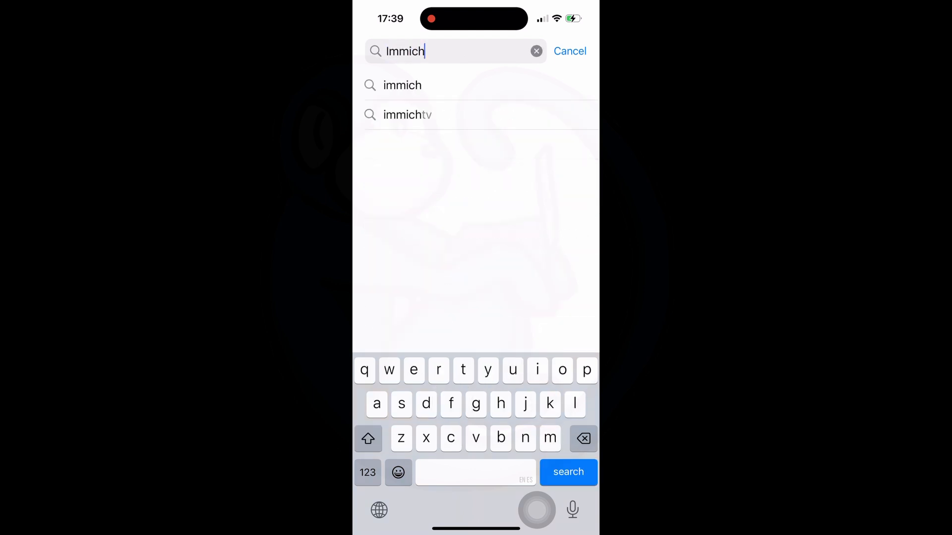
pyautogui.click(402, 85)
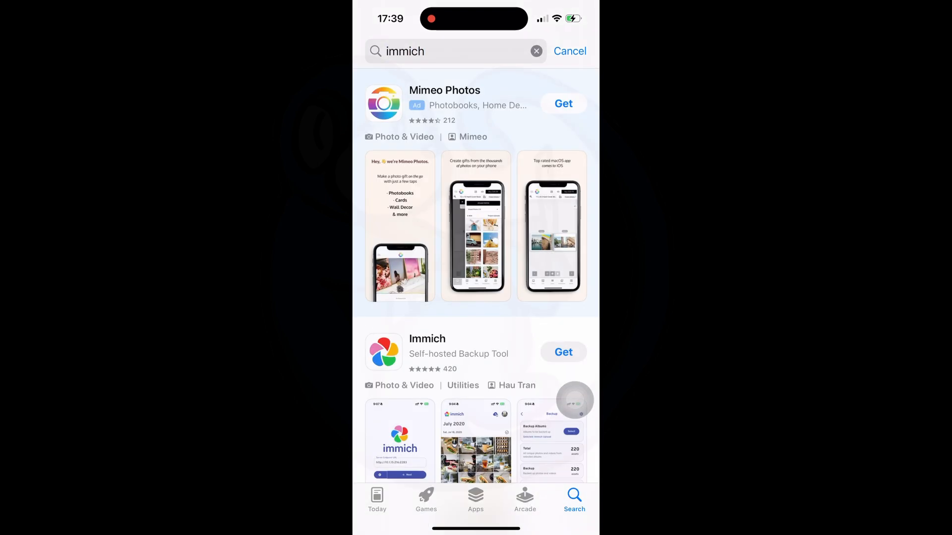
pyautogui.scroll(-3)
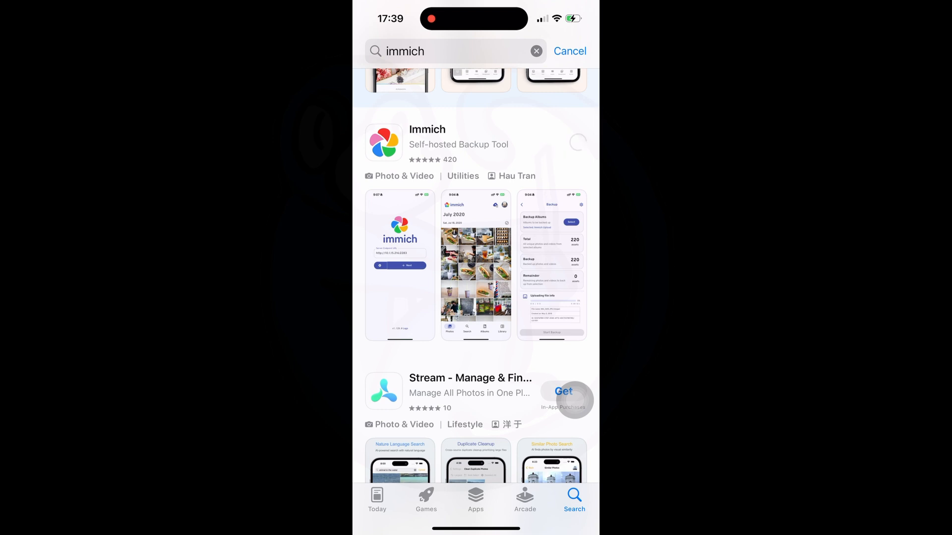
pyautogui.click(576, 141)
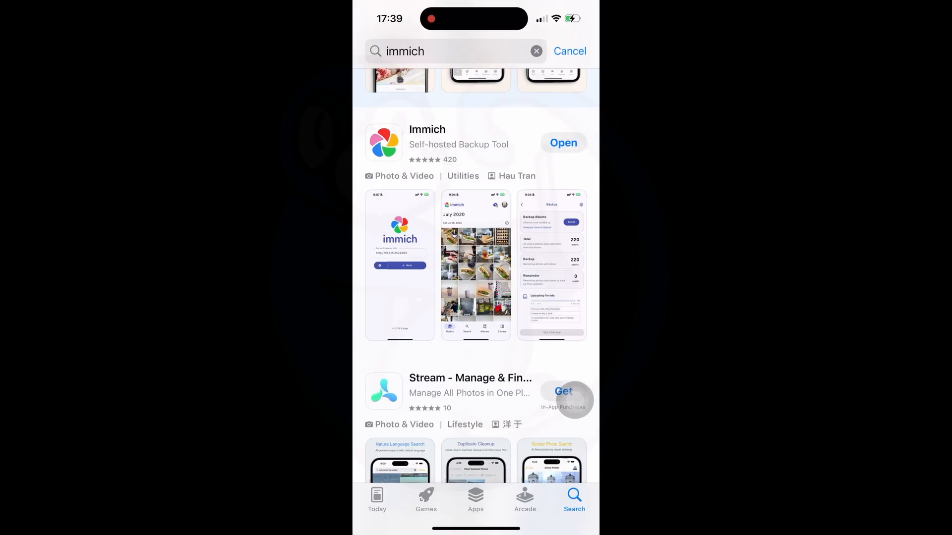
pyautogui.click(563, 142)
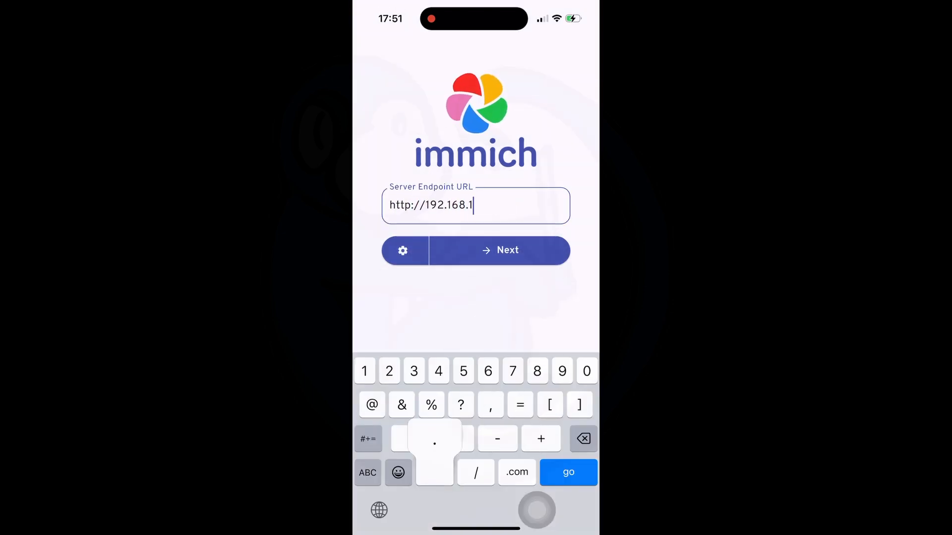
pyautogui.write('.209:2283')
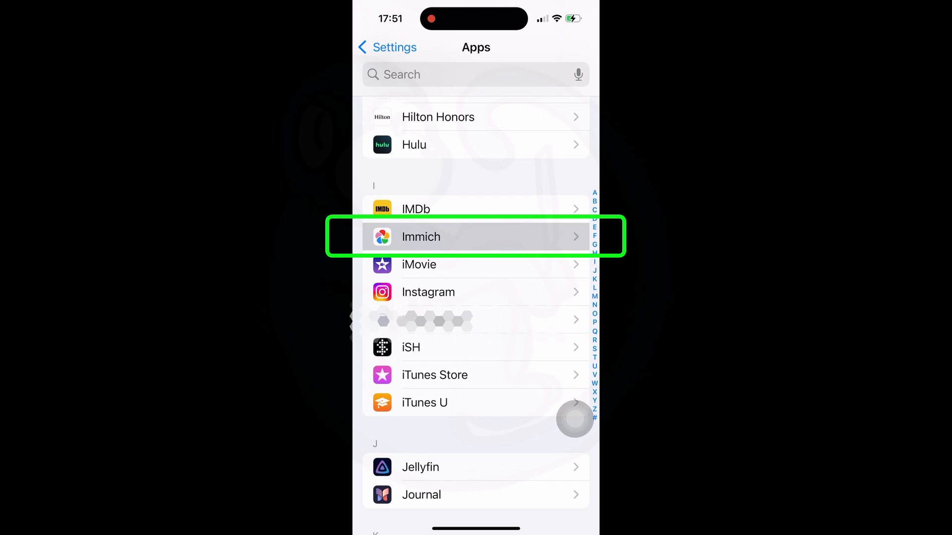
pyautogui.click(475, 237)
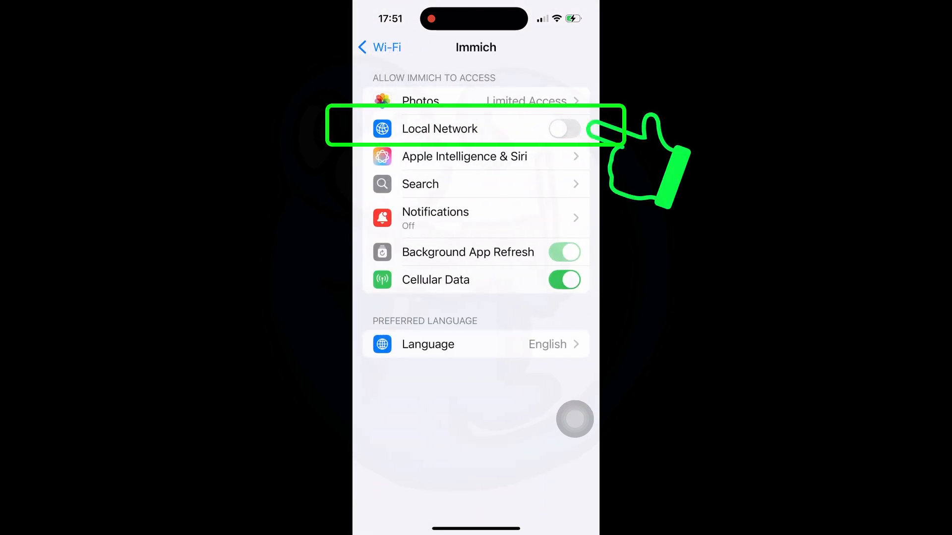
pyautogui.click(564, 129)
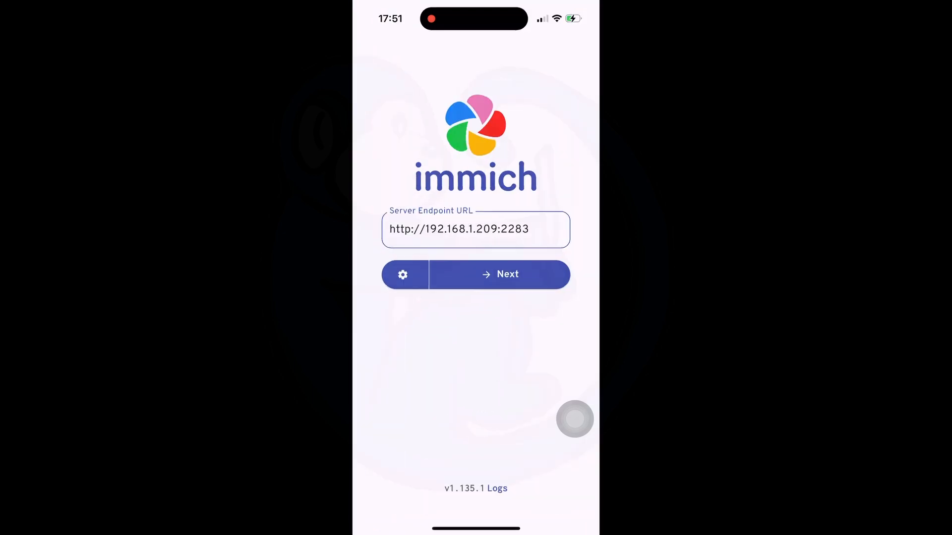
pyautogui.click(500, 273)
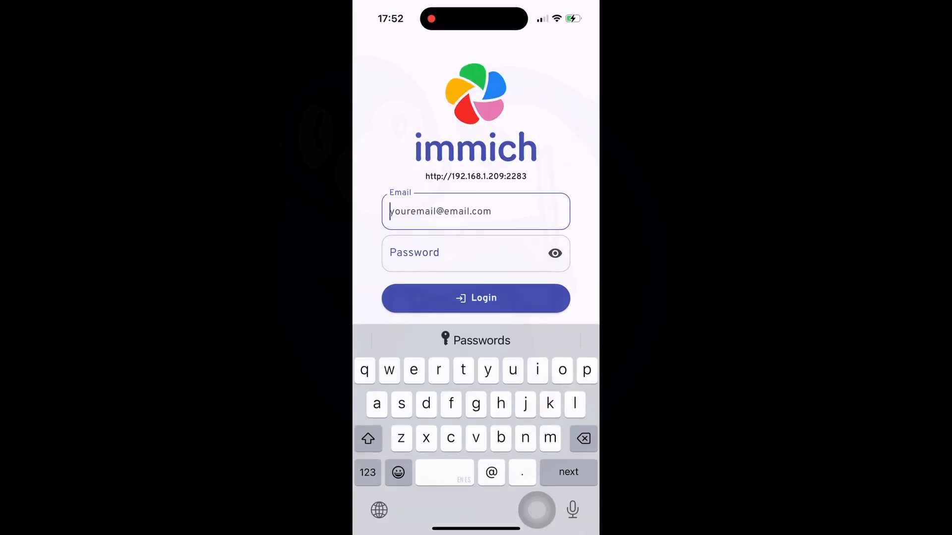
pyautogui.write('admin@madeup.com')
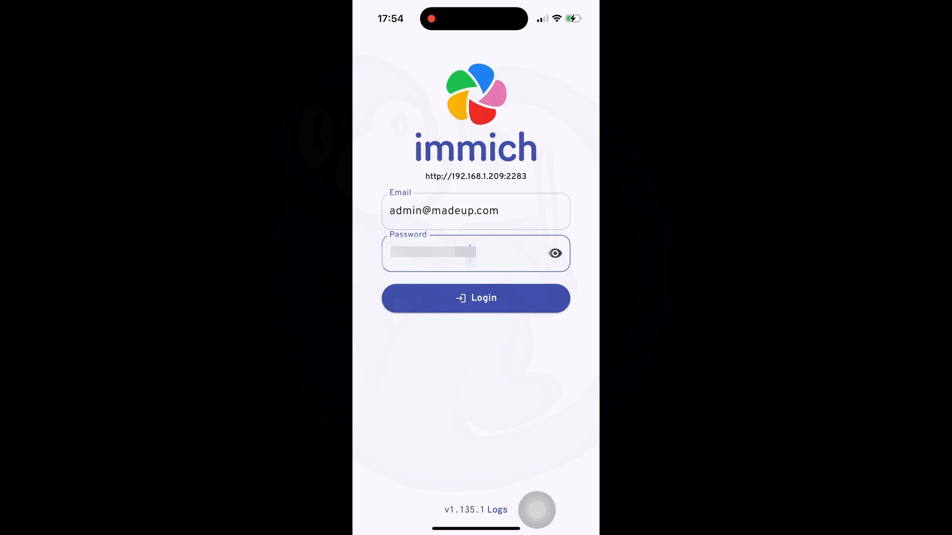
pyautogui.click(475, 298)
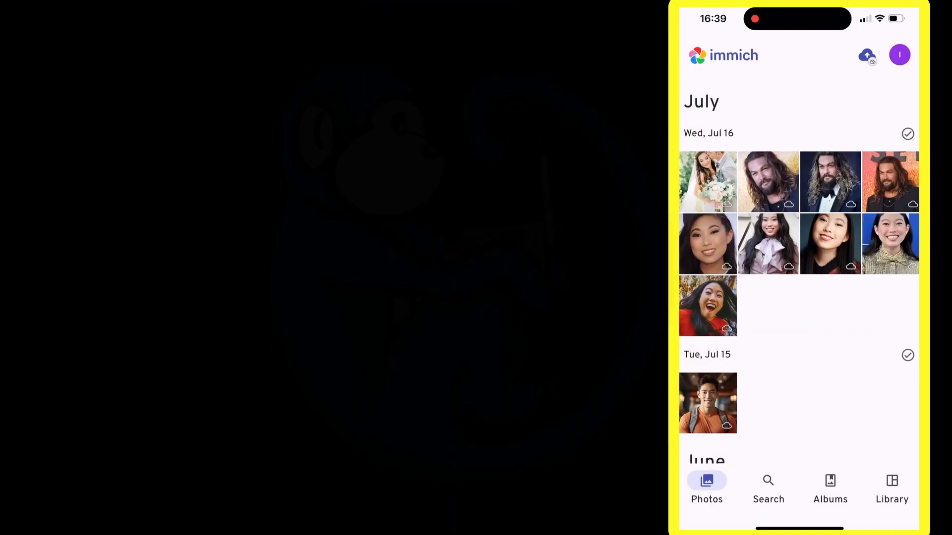
# Open the Apr 7 pizza photo on the phone and back it up to the server.
pyautogui.scroll(-3)
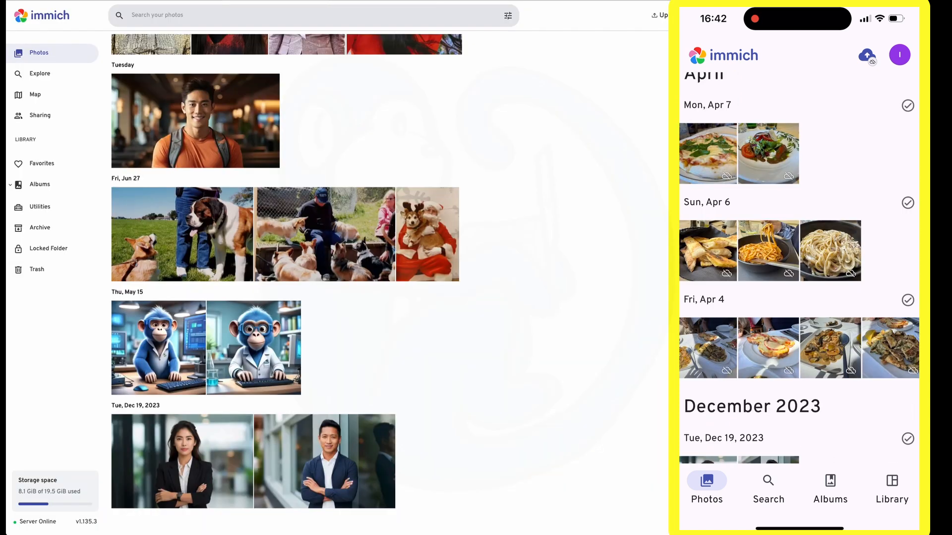
pyautogui.click(706, 153)
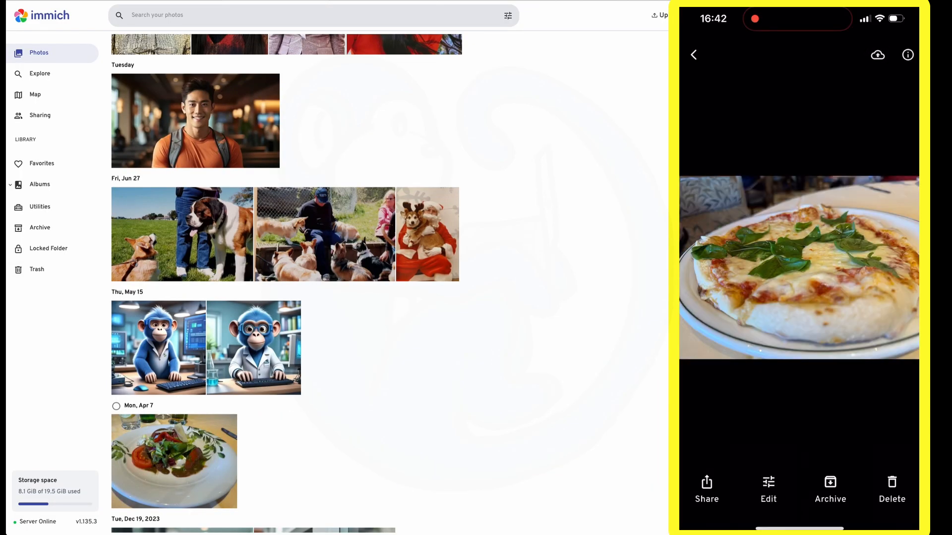
pyautogui.click(694, 54)
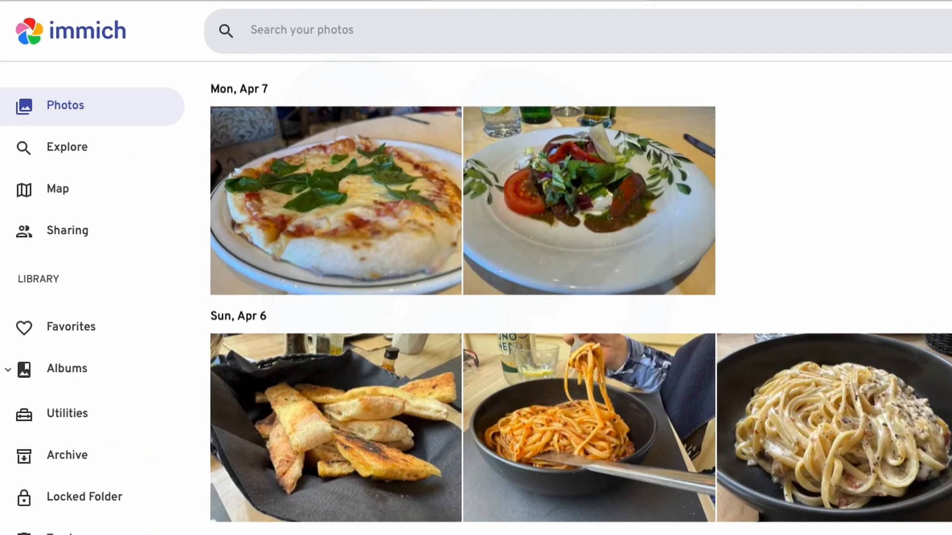
pyautogui.moveTo(108, 154)
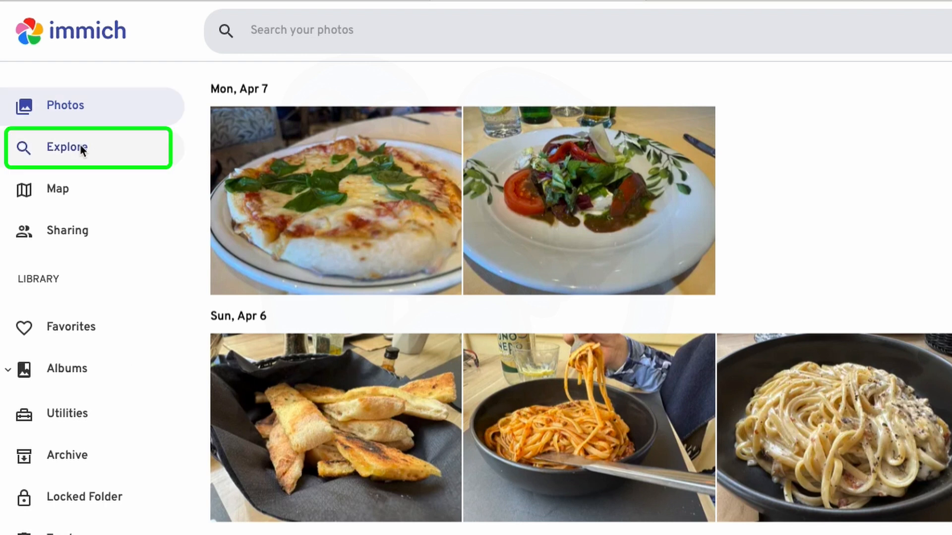
# Open Explore and browse each recognized person's photos, including the bearded man's.
pyautogui.click(67, 146)
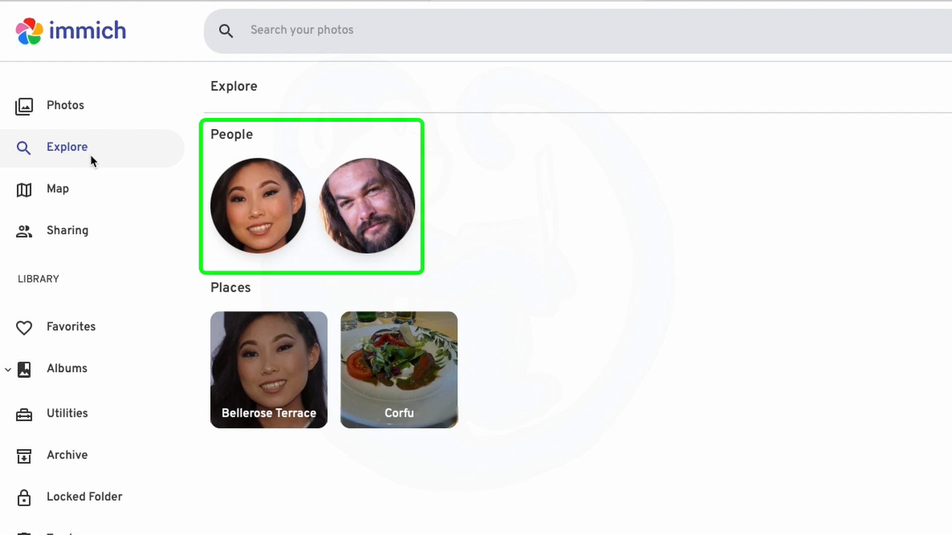
pyautogui.moveTo(511, 200)
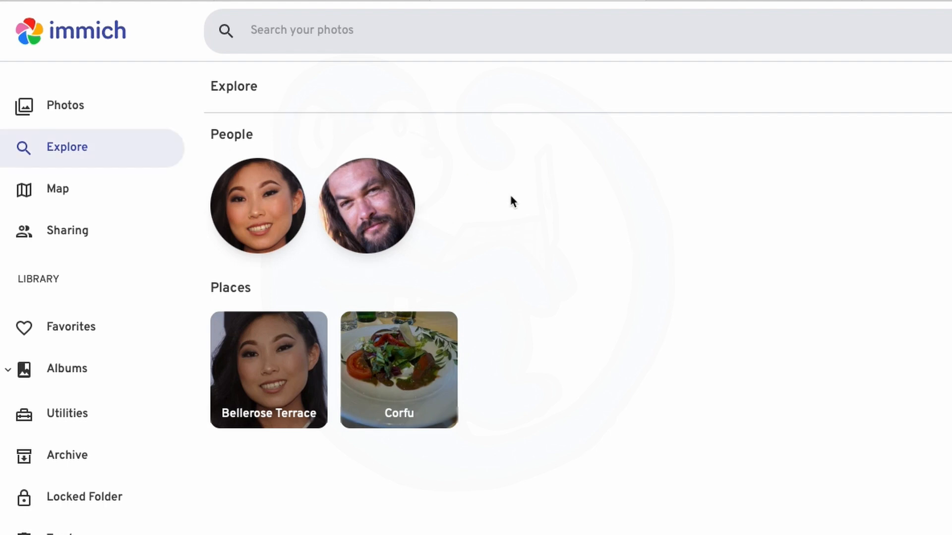
pyautogui.click(257, 205)
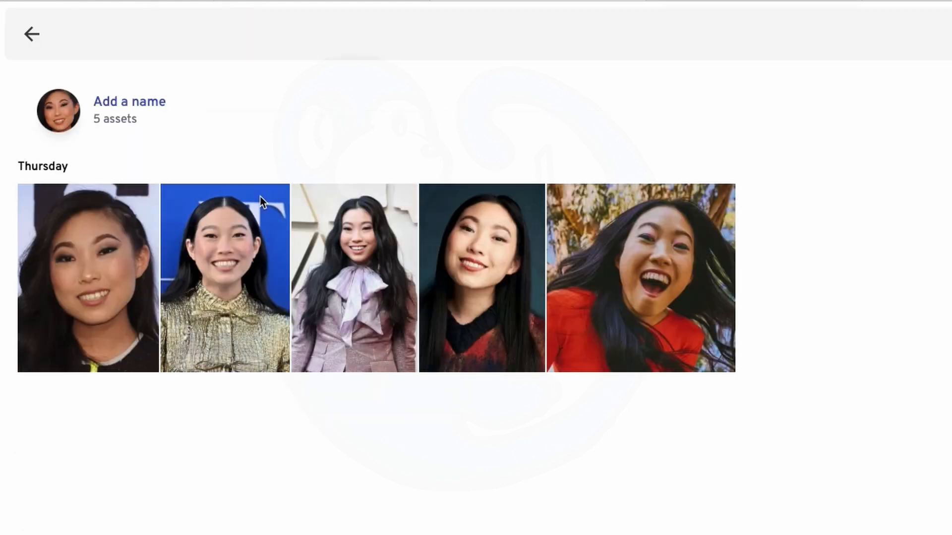
pyautogui.click(225, 278)
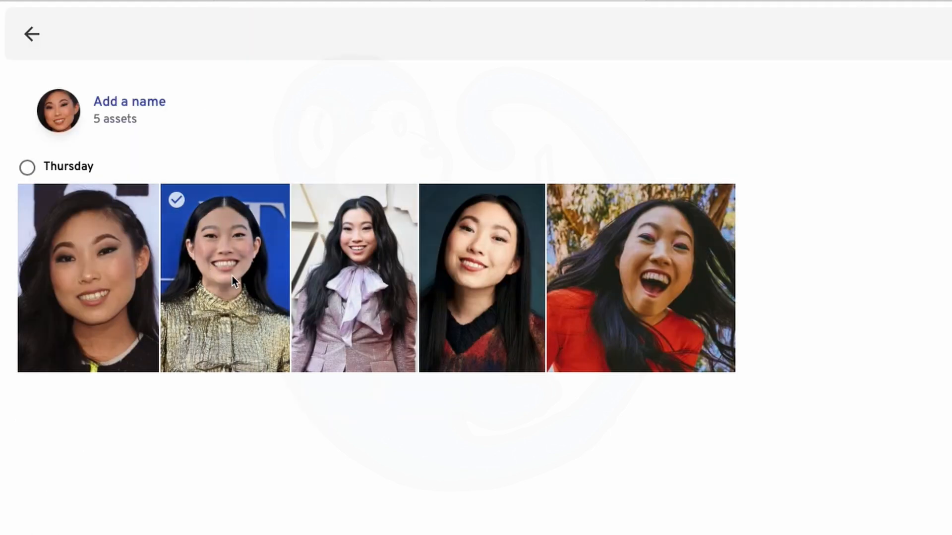
pyautogui.click(30, 35)
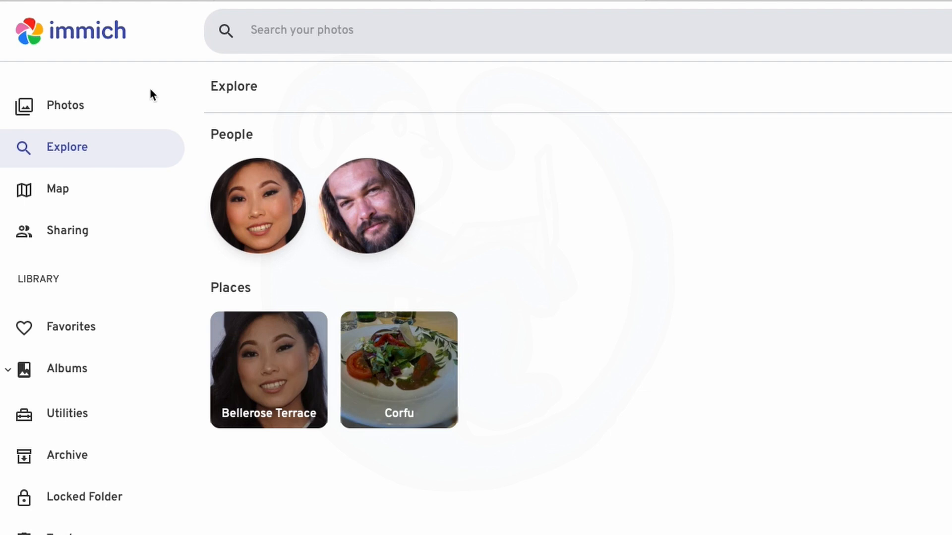
pyautogui.moveTo(364, 187)
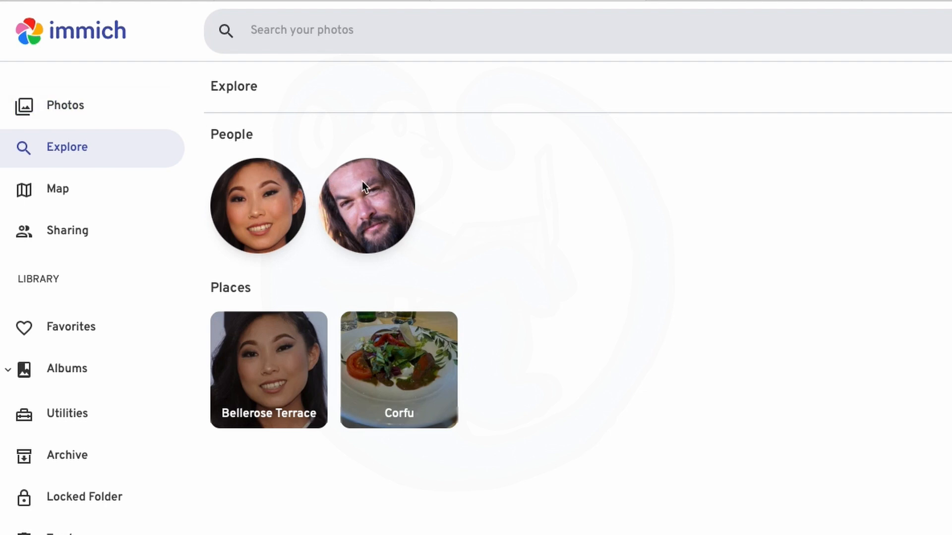
pyautogui.click(366, 206)
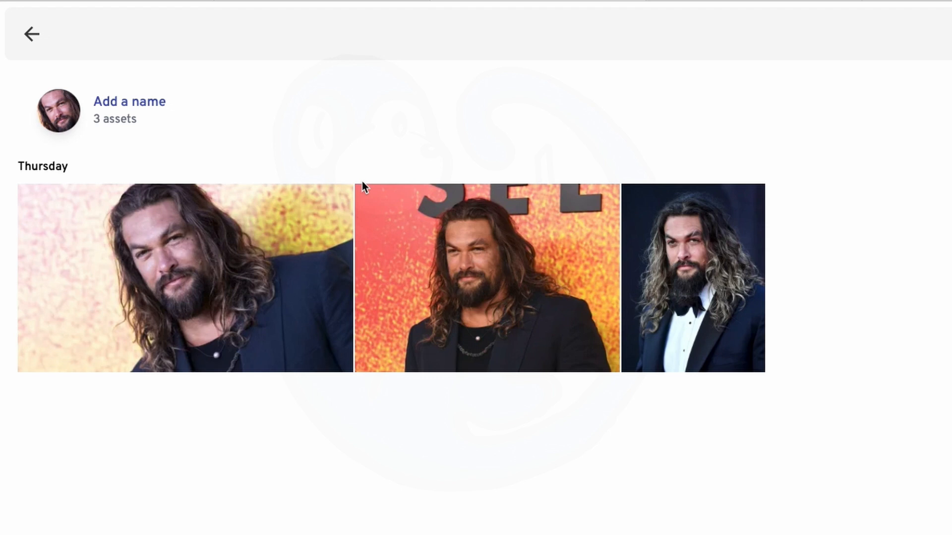
pyautogui.click(30, 35)
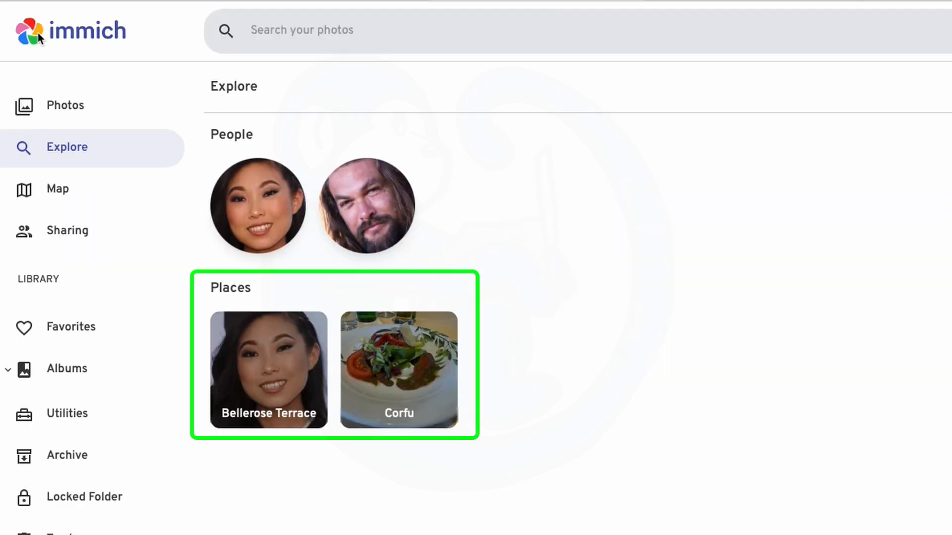
pyautogui.moveTo(52, 69)
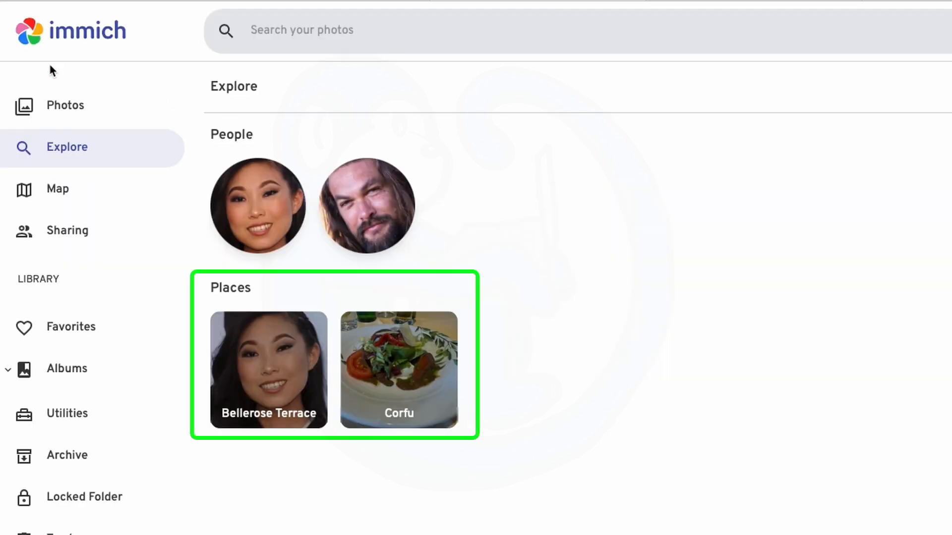
pyautogui.moveTo(164, 305)
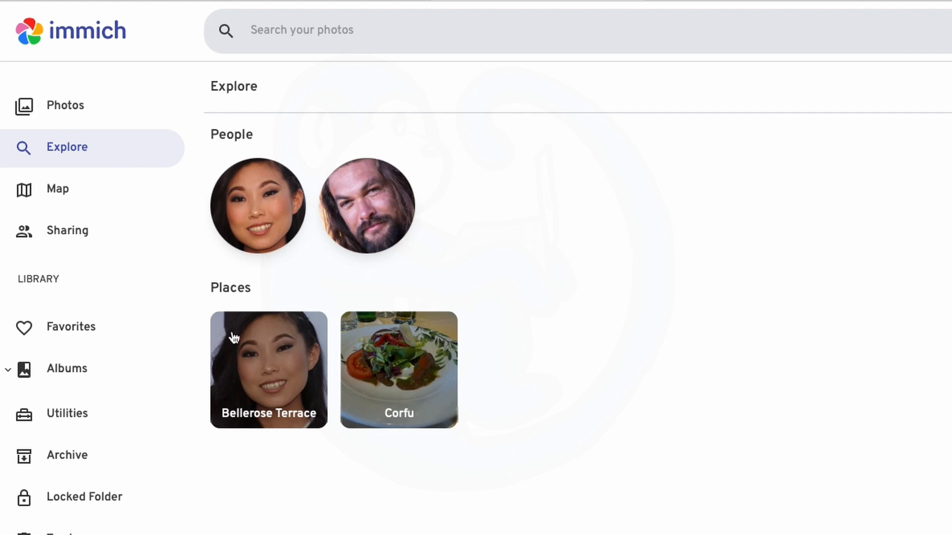
pyautogui.moveTo(270, 359)
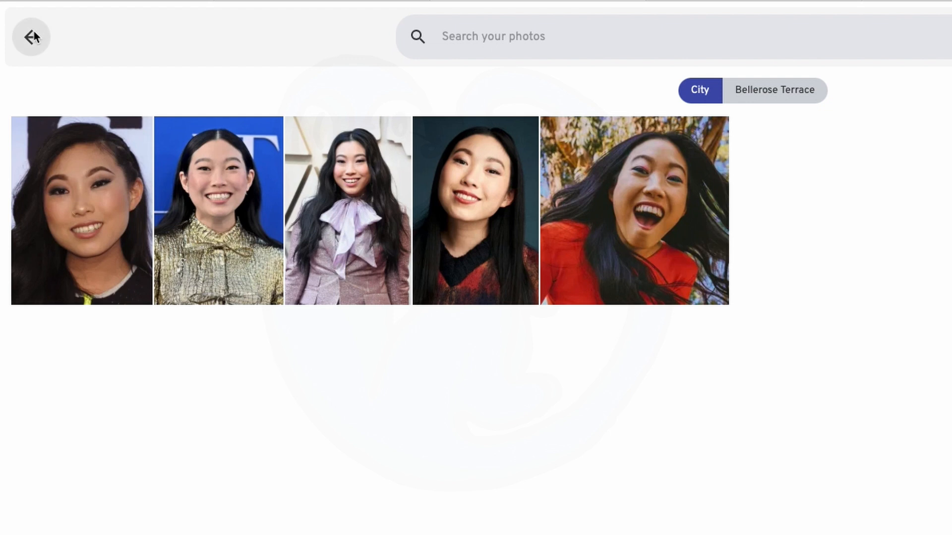
pyautogui.moveTo(294, 54)
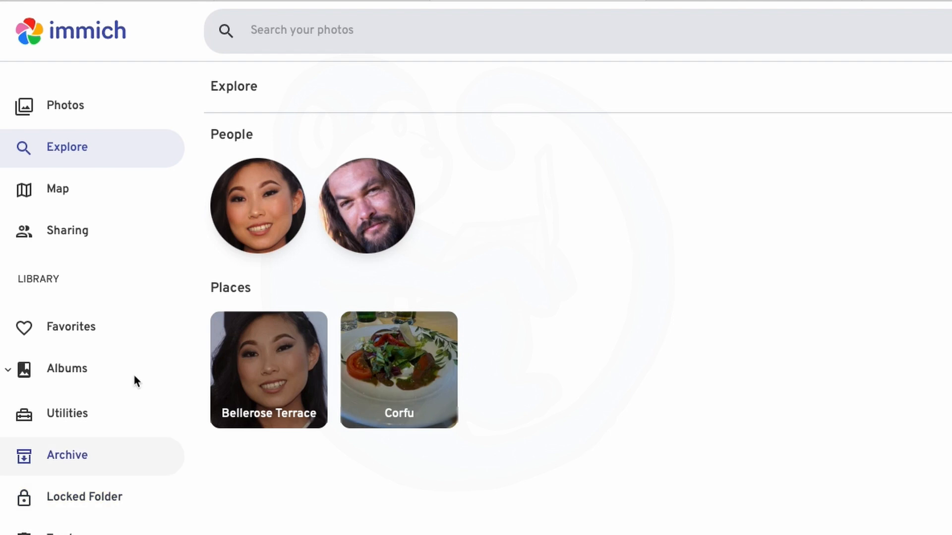
pyautogui.click(57, 189)
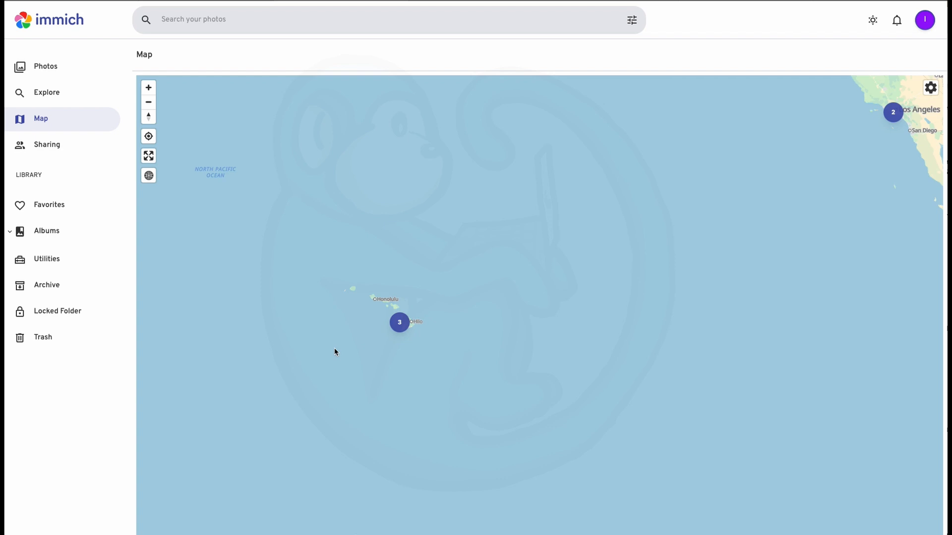
pyautogui.moveTo(846, 156)
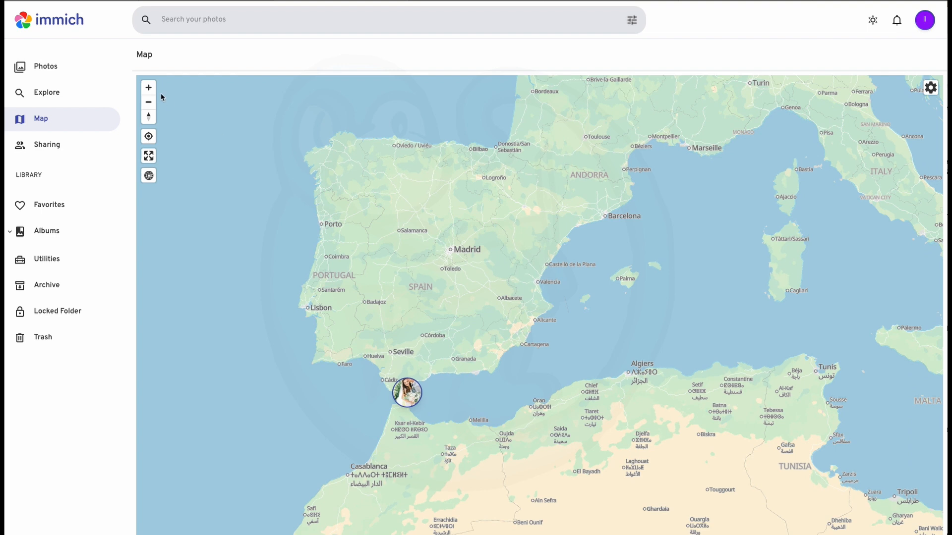
# Pan the photo map over to southern Spain and North Africa.
pyautogui.moveTo(407, 391); pyautogui.dragTo(448, 410)
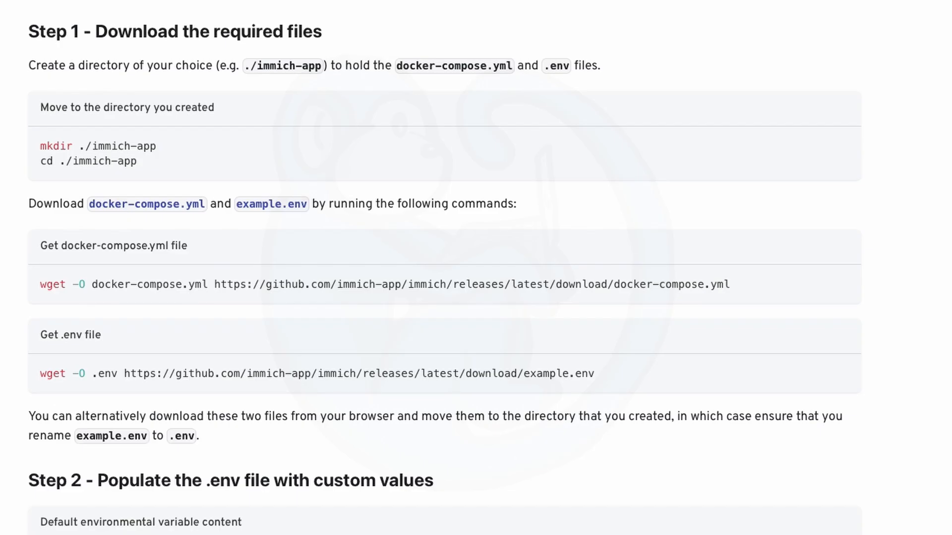
# Scroll the Immich docs to Step 1 on downloading docker-compose.yml and .env.
pyautogui.scroll(-3)
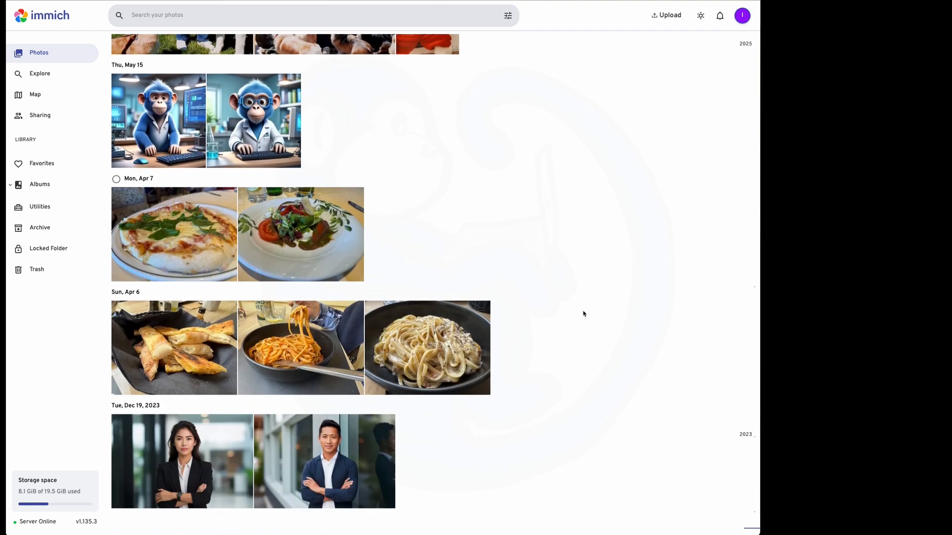
pyautogui.click(34, 94)
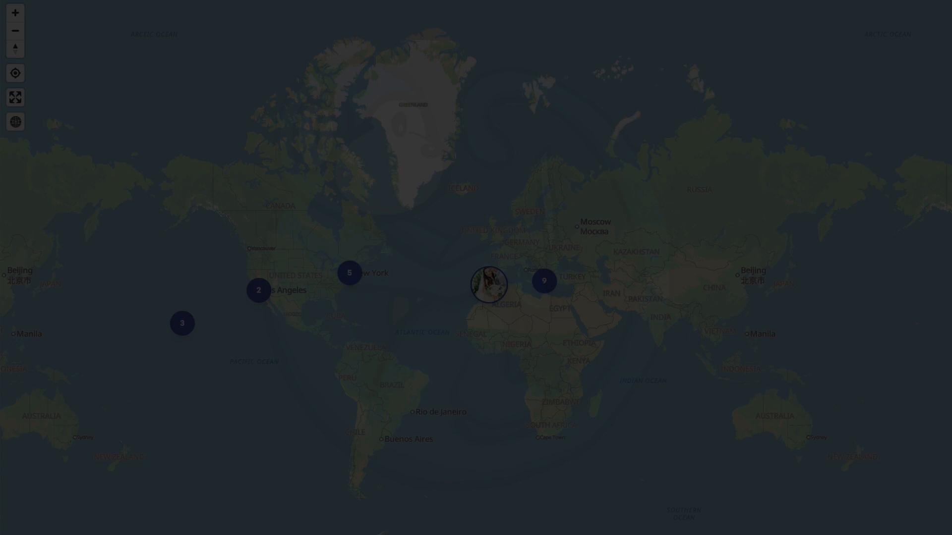